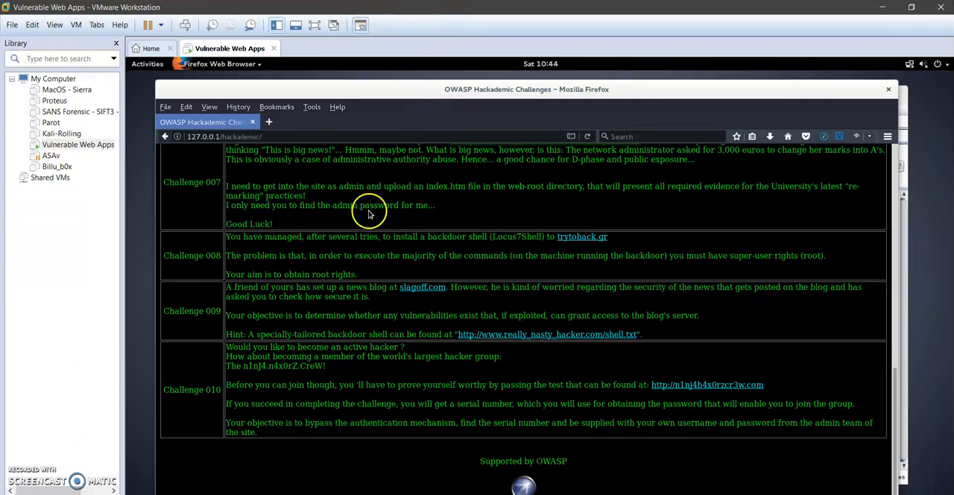
pyautogui.moveTo(400, 225)
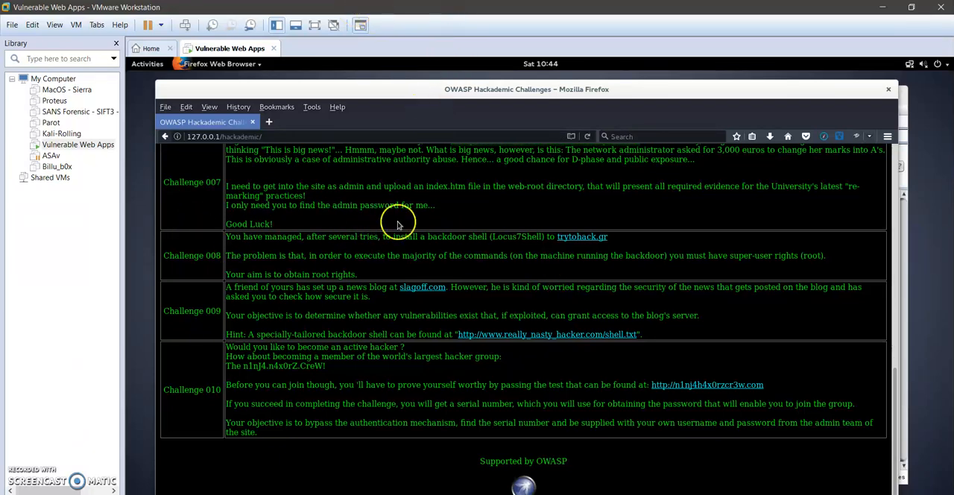
pyautogui.moveTo(190, 182)
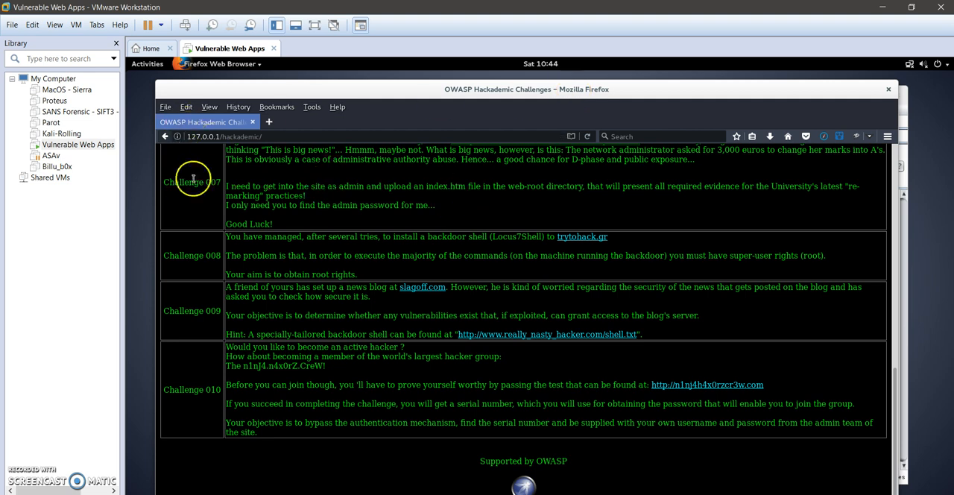
pyautogui.moveTo(546, 226)
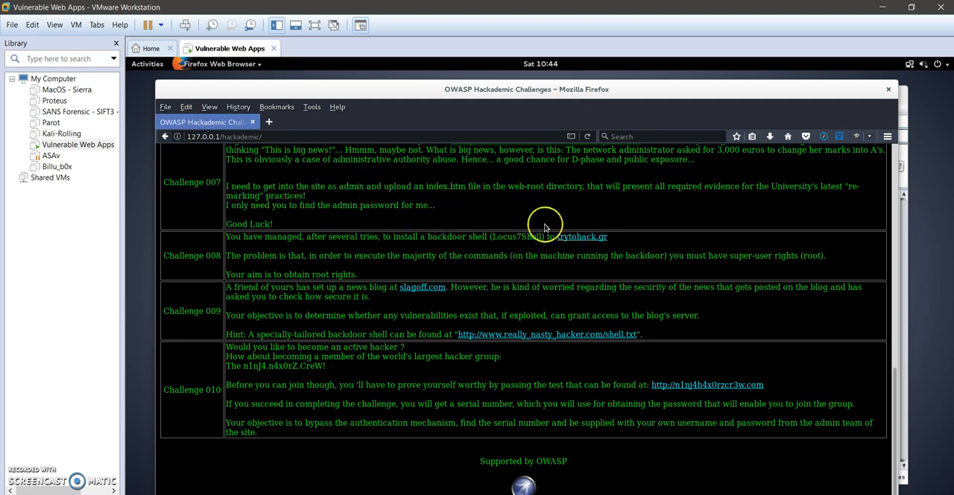
pyautogui.moveTo(531, 201)
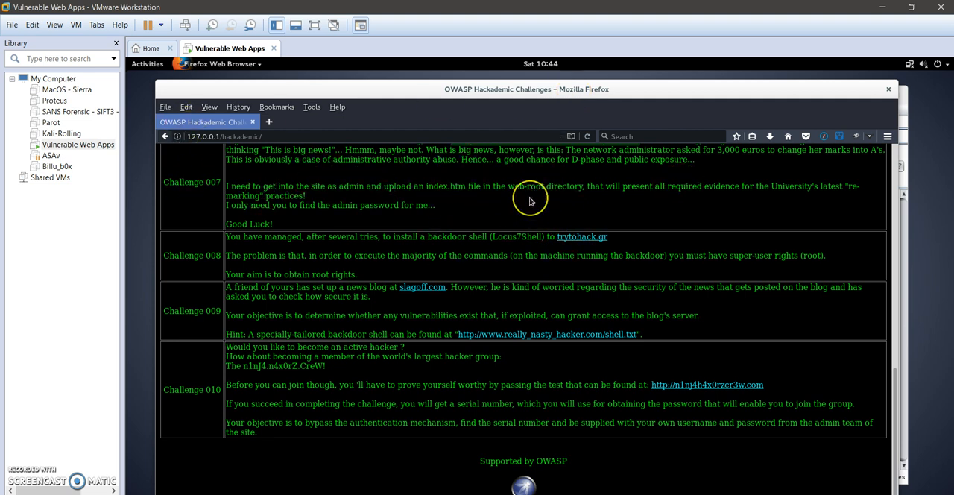
pyautogui.moveTo(440, 172)
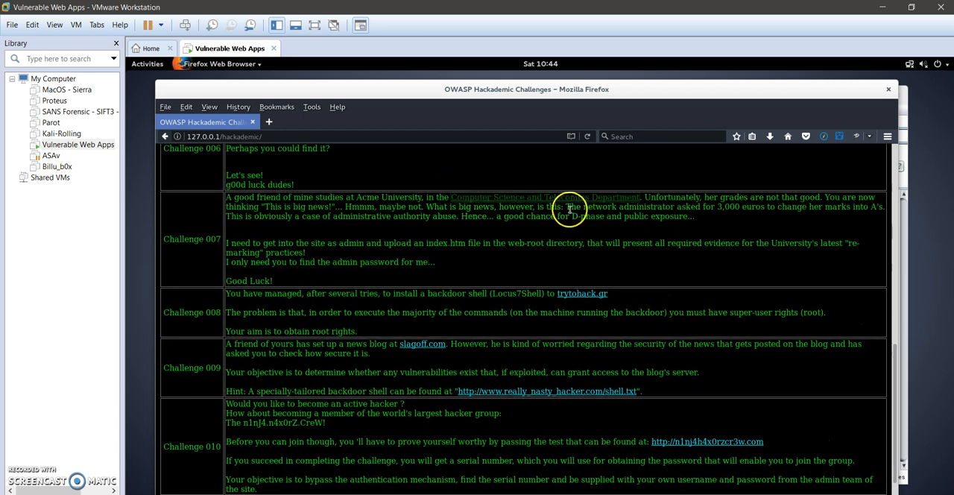
pyautogui.moveTo(605, 201)
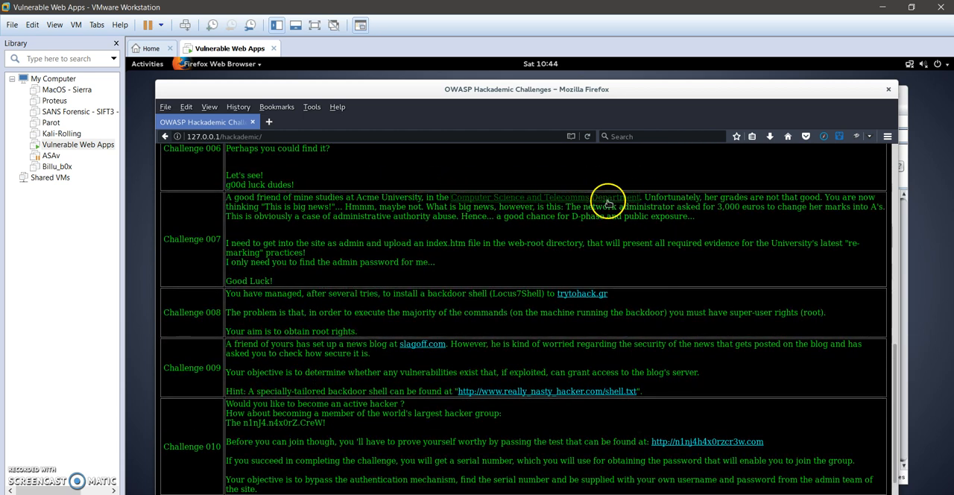
pyautogui.moveTo(455, 218)
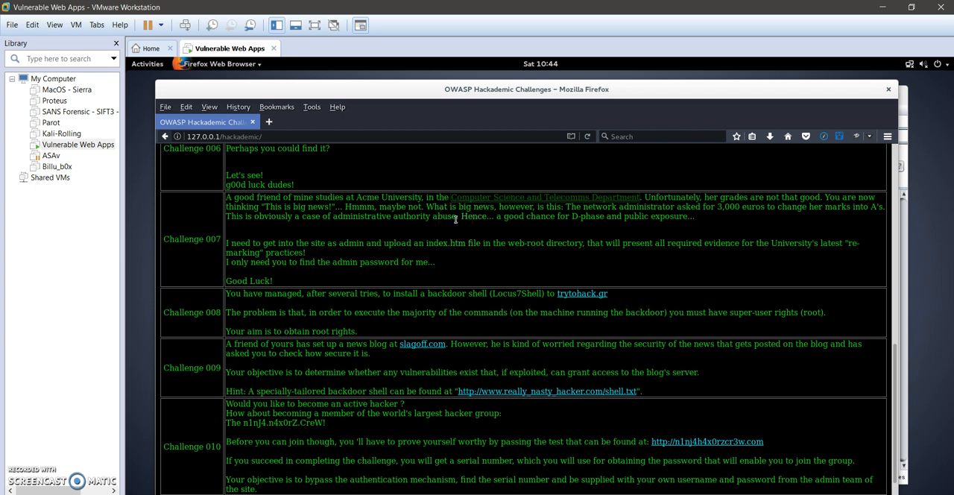
pyautogui.moveTo(299, 230)
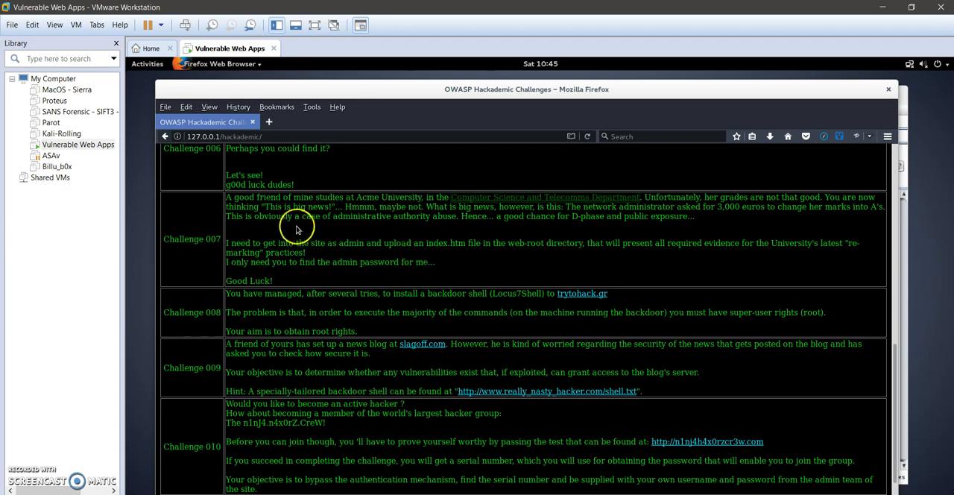
pyautogui.moveTo(430, 241)
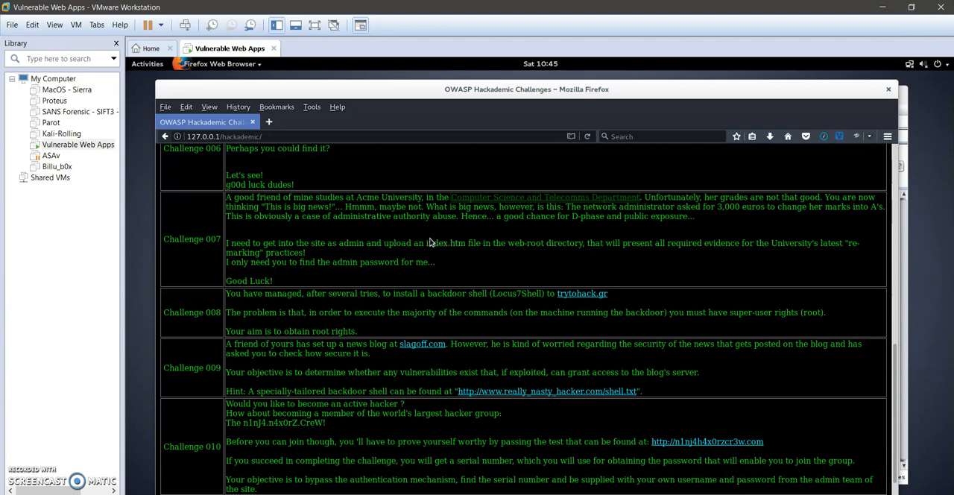
pyautogui.moveTo(375, 223)
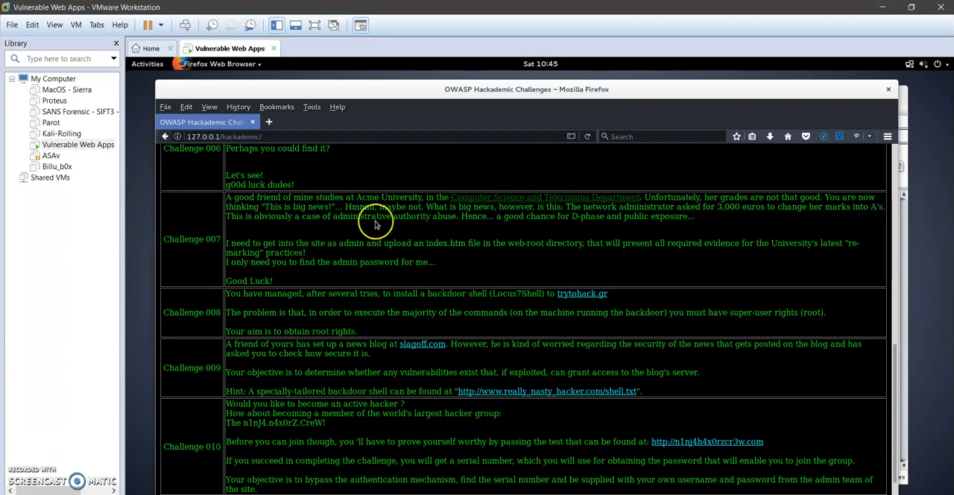
pyautogui.moveTo(396, 206)
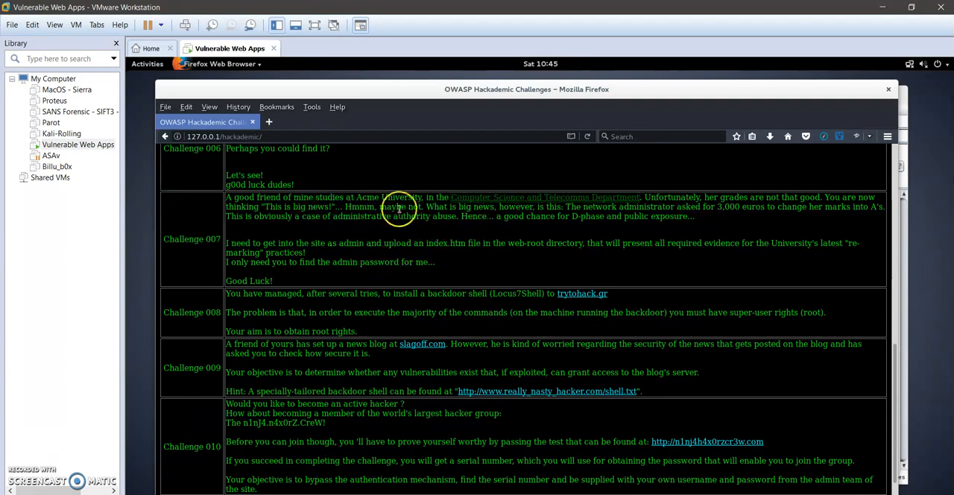
pyautogui.moveTo(813, 188)
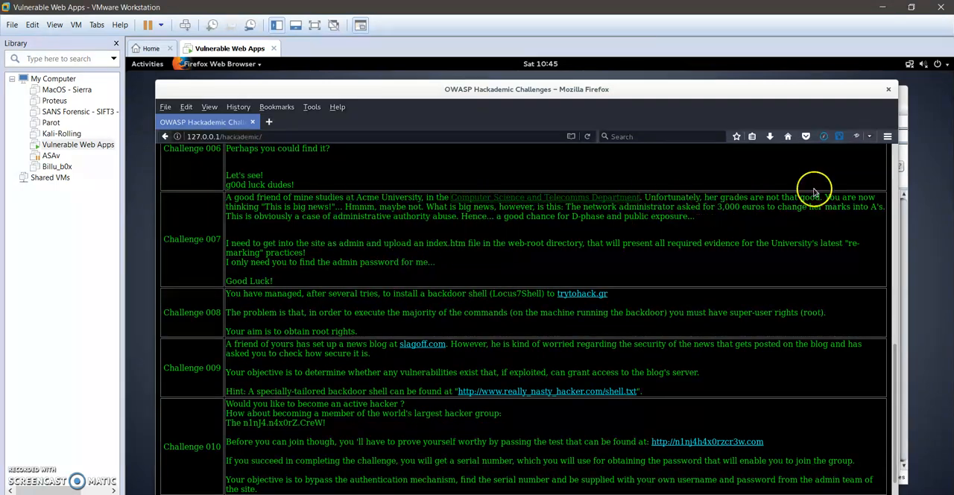
pyautogui.moveTo(519, 202)
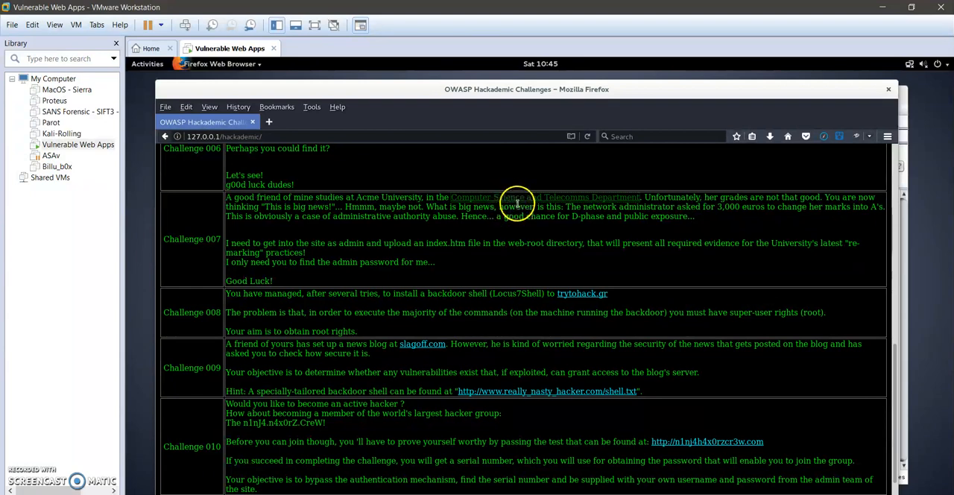
pyautogui.moveTo(528, 246)
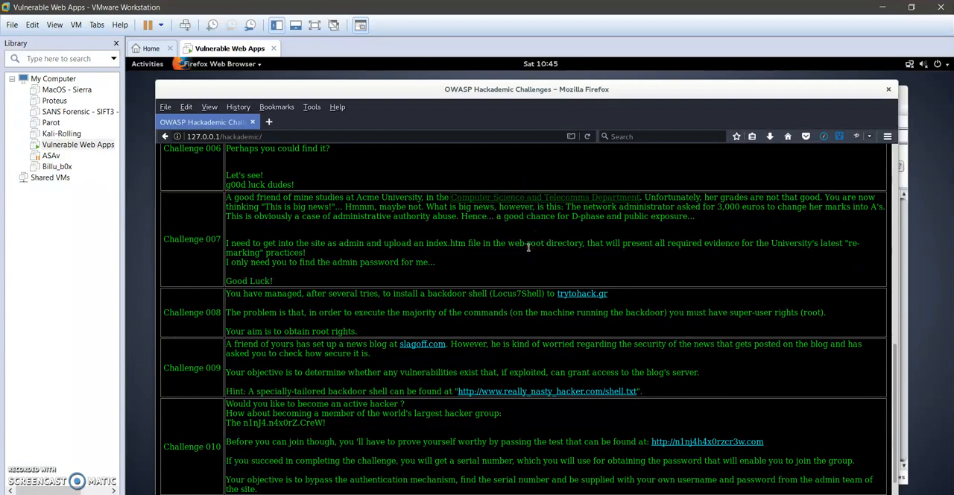
pyautogui.moveTo(767, 218)
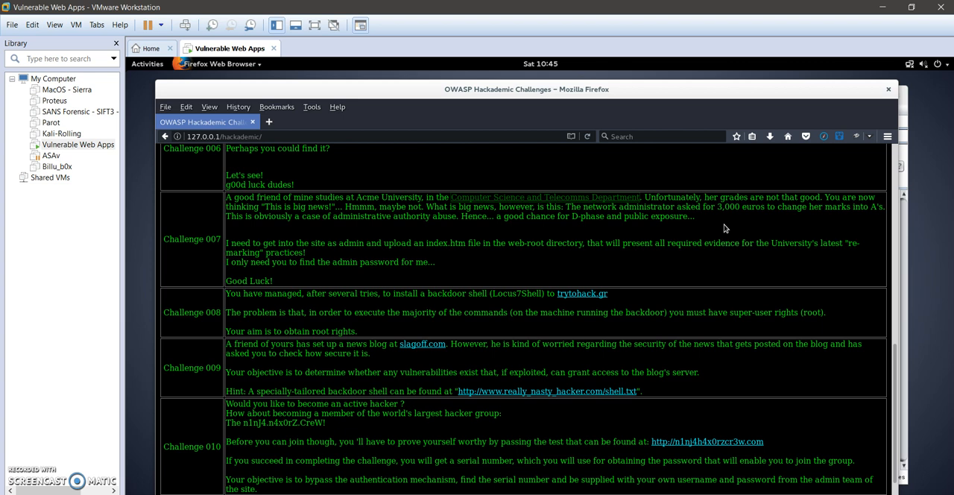
pyautogui.moveTo(456, 233)
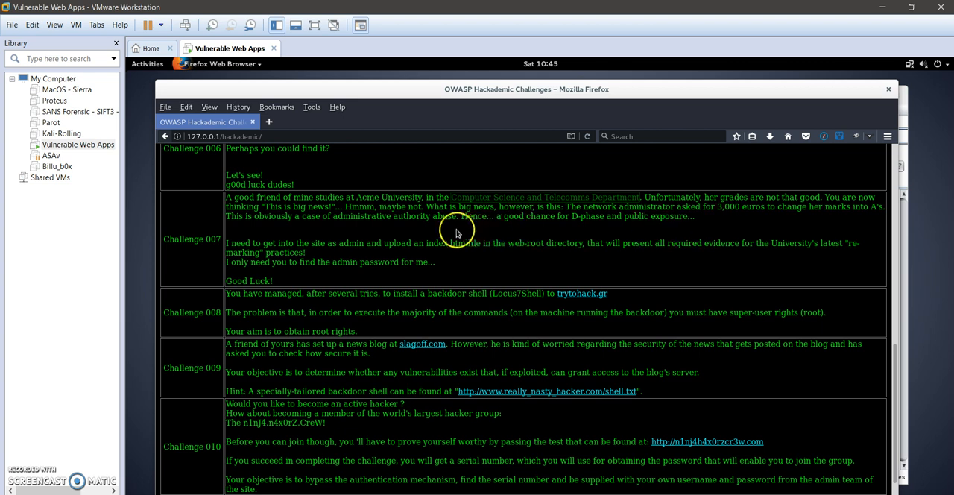
pyautogui.moveTo(498, 230)
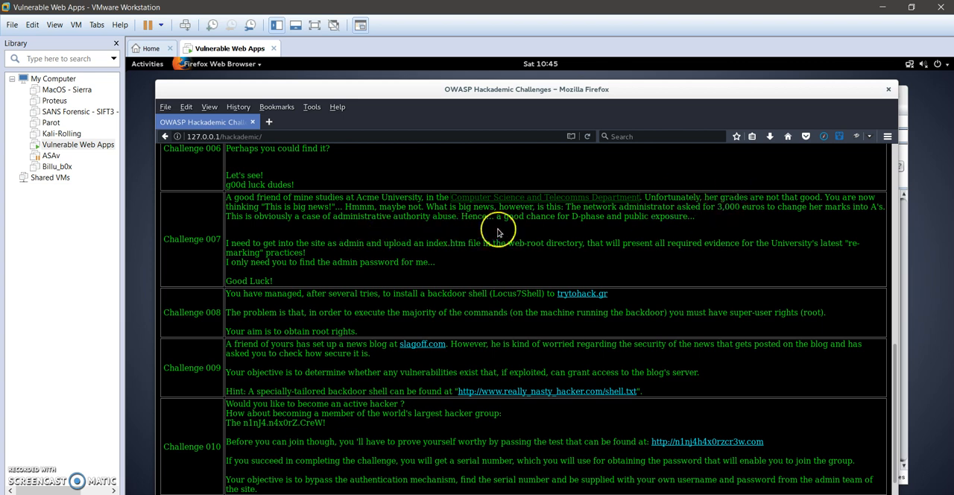
pyautogui.moveTo(426, 257)
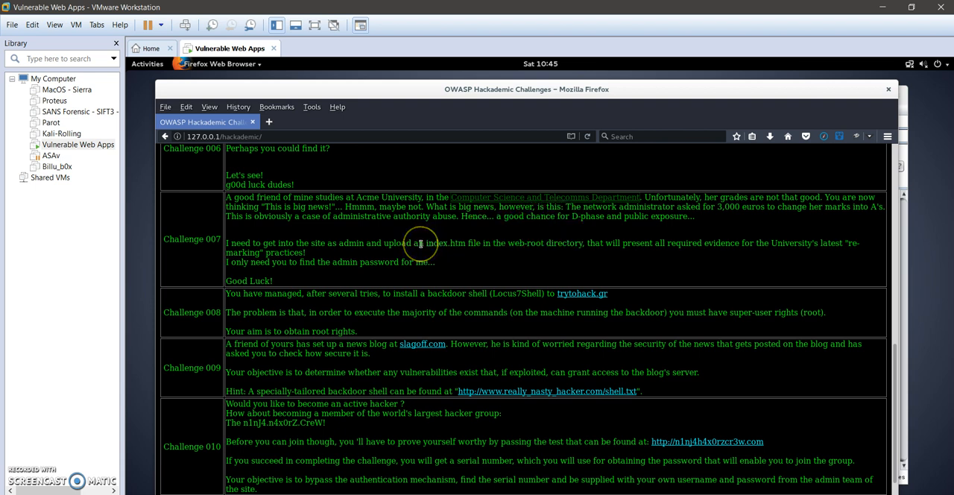
pyautogui.moveTo(677, 293)
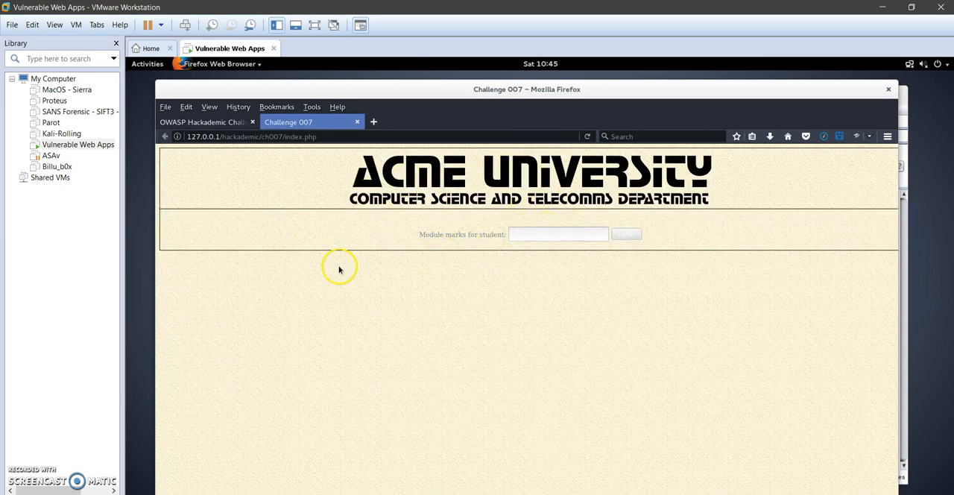
# Step: View the HTML source of the Challenge 007 page, then return to the marks form tab
pyautogui.rightClick(340, 265)
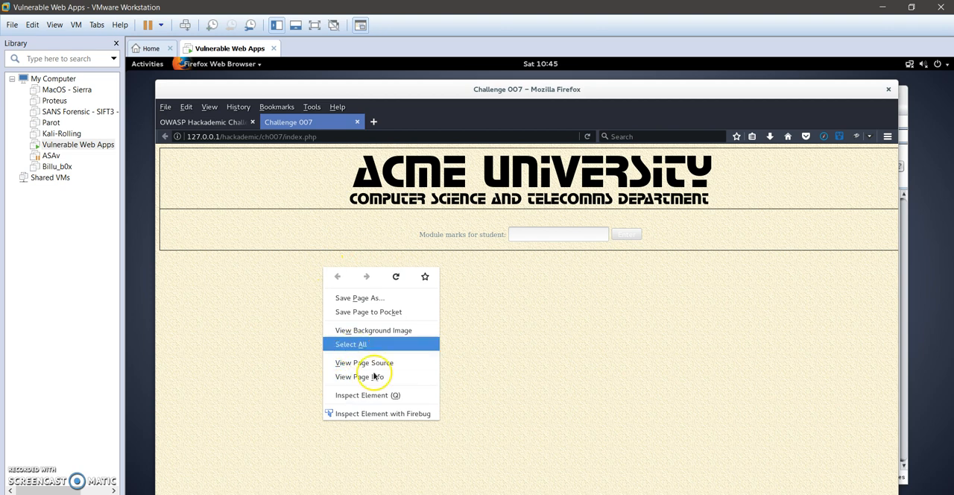
pyautogui.click(361, 363)
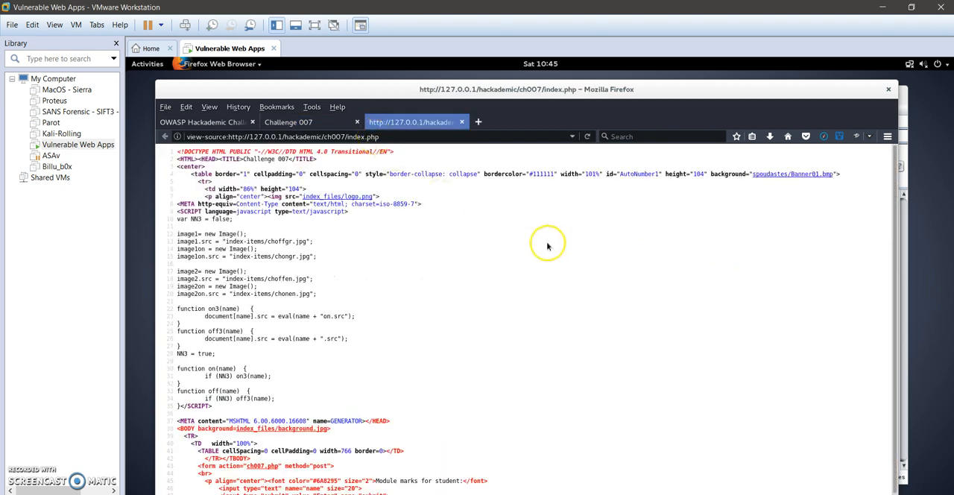
pyautogui.moveTo(400, 304)
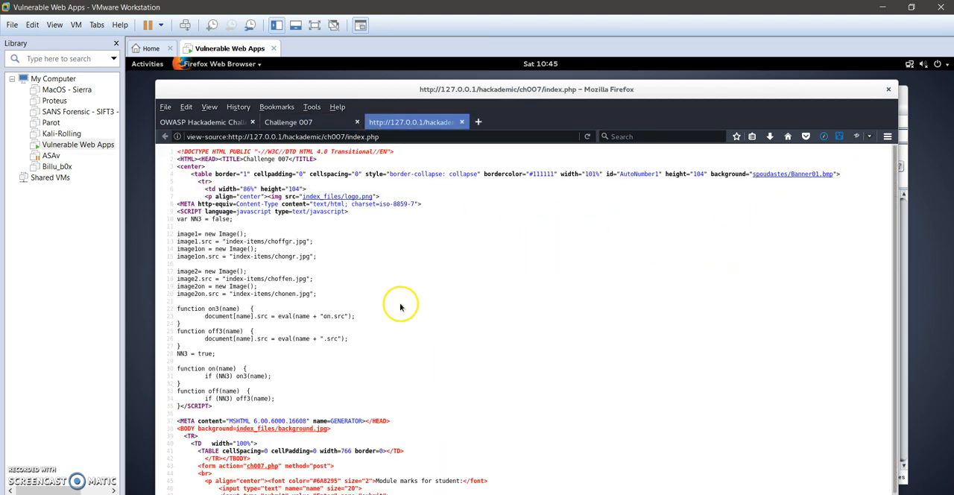
pyautogui.moveTo(293, 349)
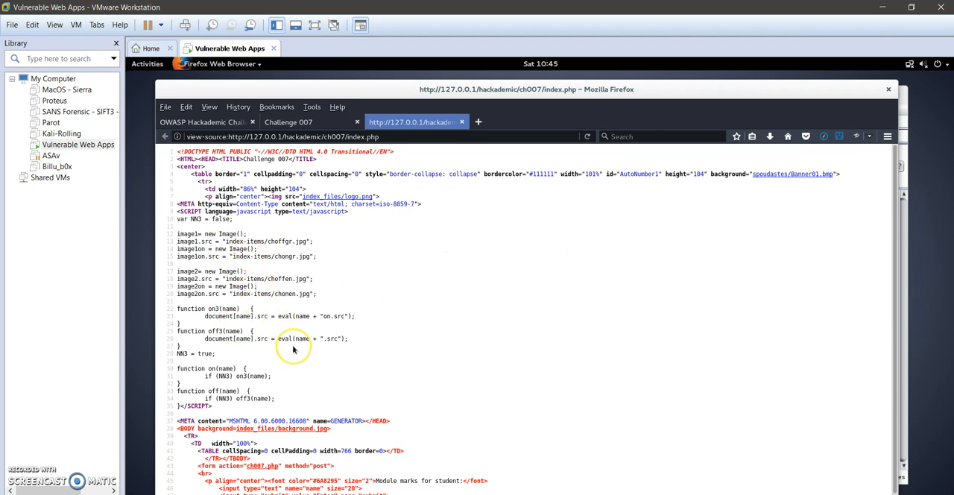
pyautogui.scroll(-3)
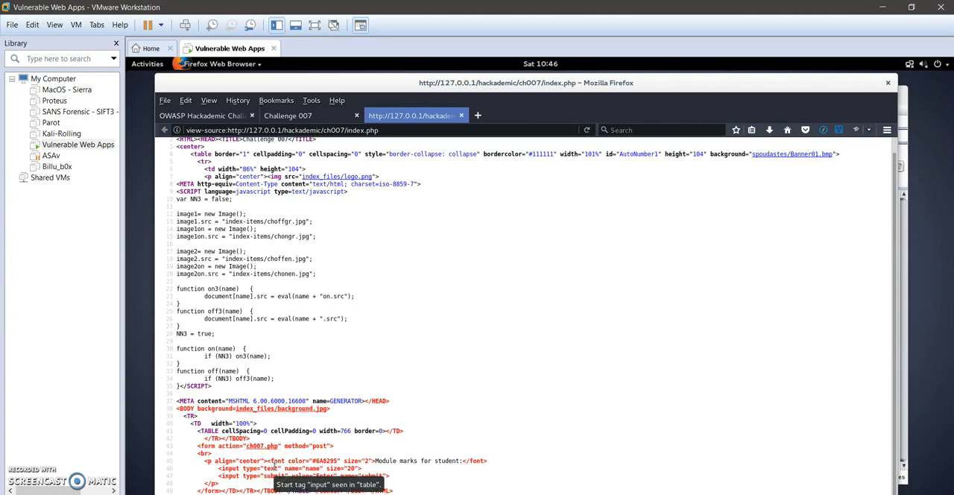
pyautogui.click(288, 116)
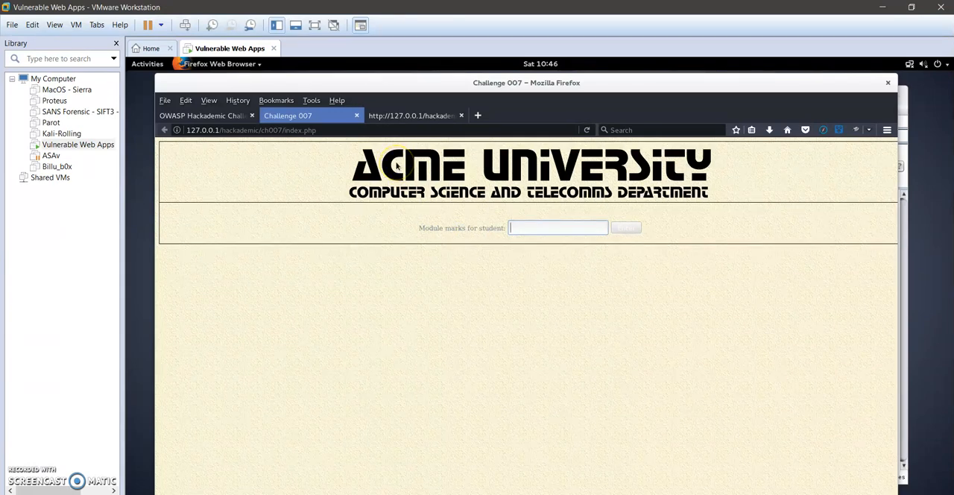
pyautogui.click(542, 227)
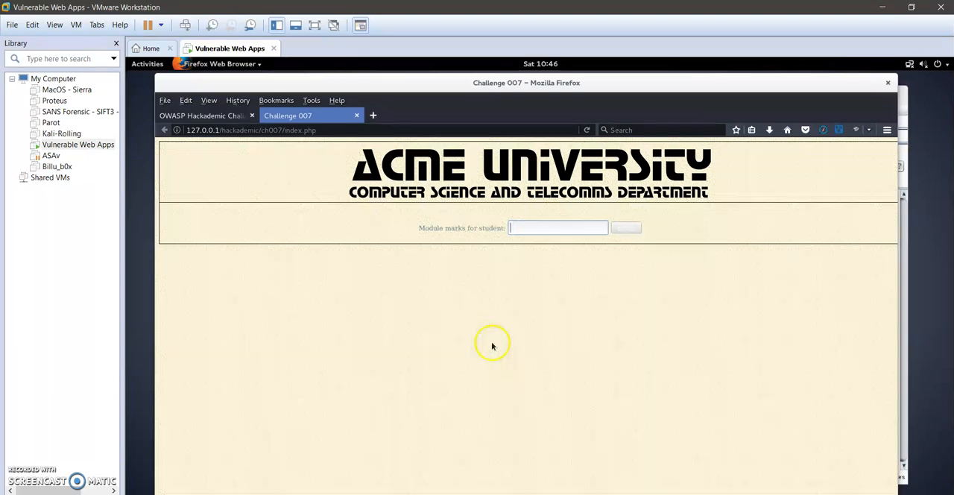
pyautogui.moveTo(408, 266)
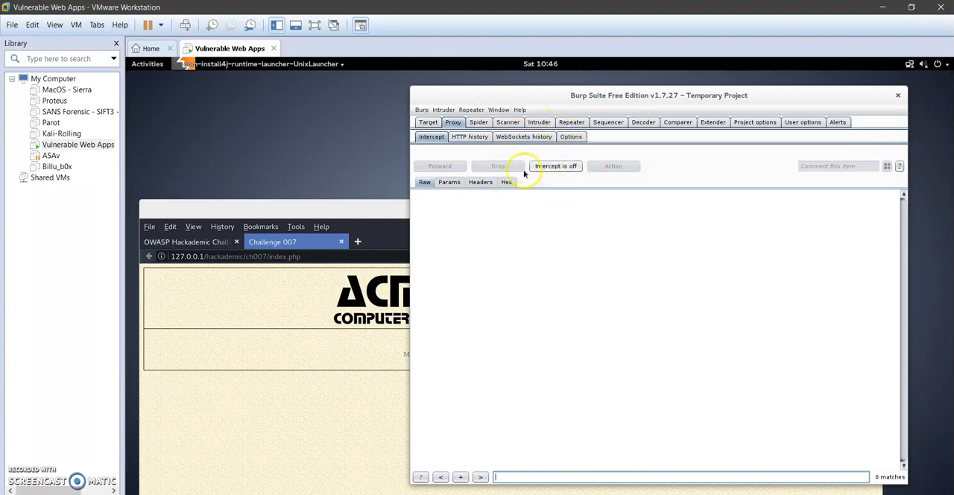
# Step: Turn interception on, capture the Challenge 007 request and send it to the Spider
pyautogui.click(555, 165)
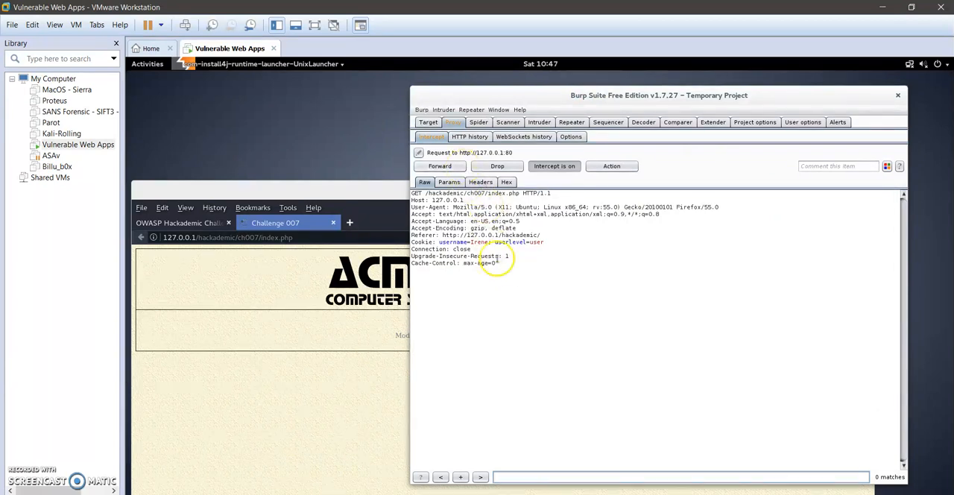
pyautogui.rightClick(496, 258)
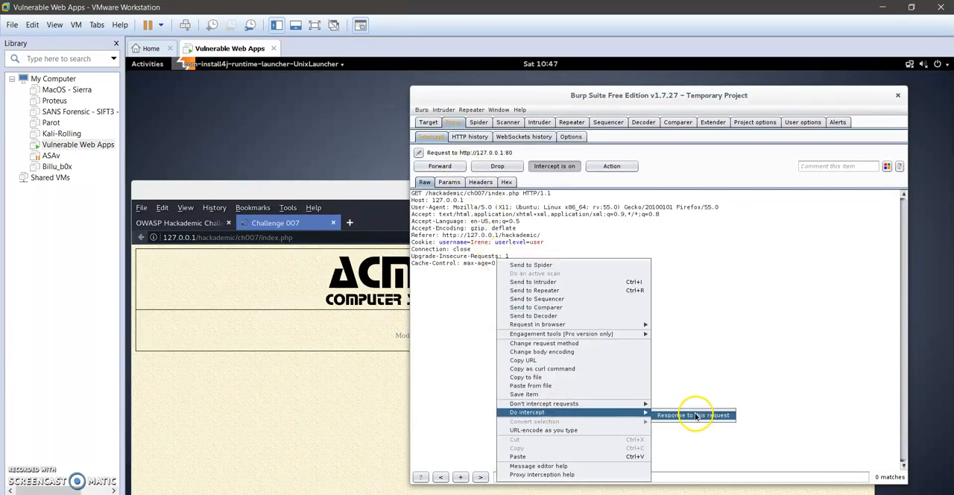
pyautogui.click(692, 415)
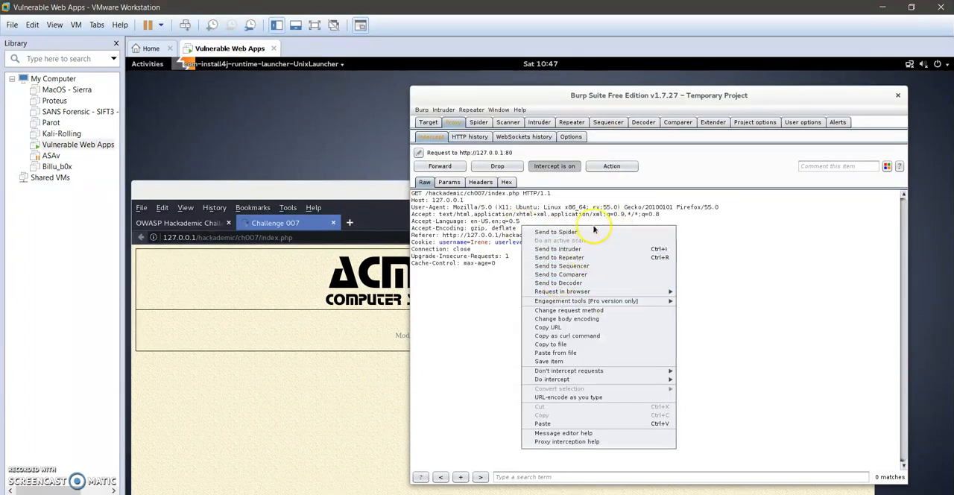
pyautogui.click(438, 165)
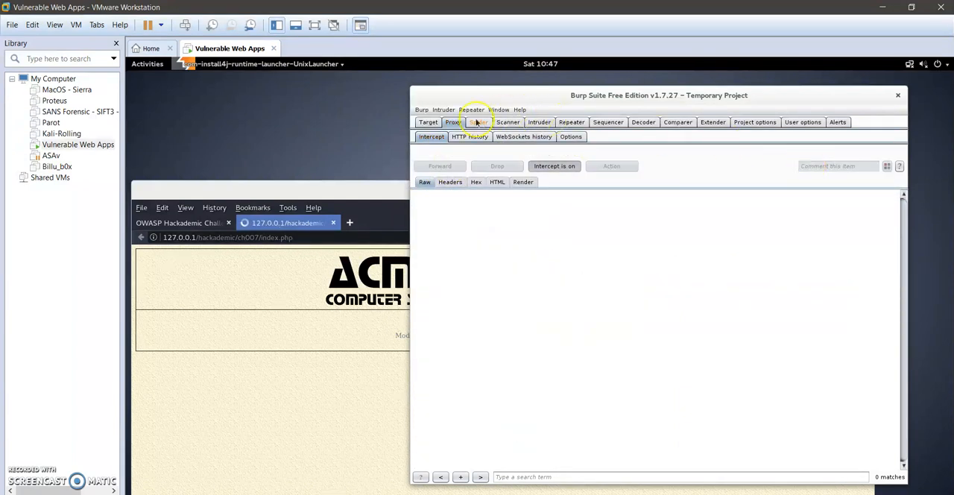
pyautogui.click(428, 123)
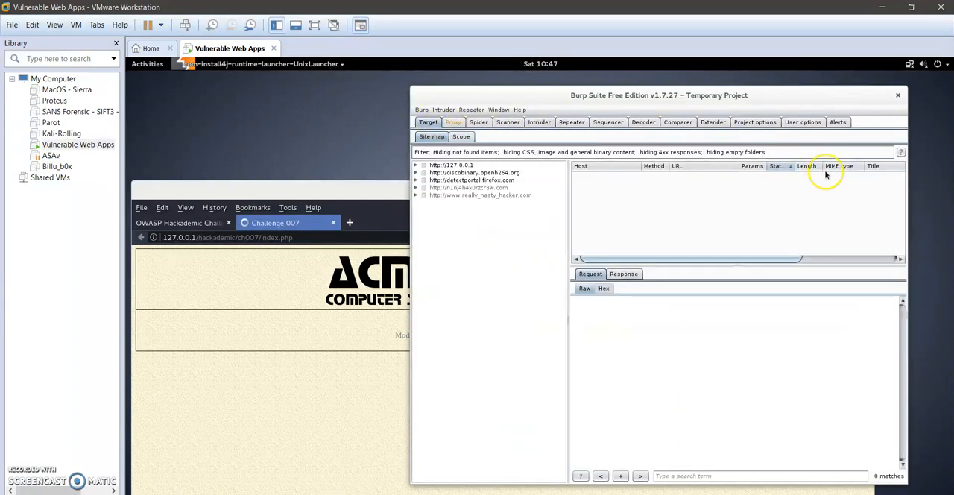
# Step: Turn interception off and expand the 127.0.0.1 host in the Target site map
pyautogui.click(453, 122)
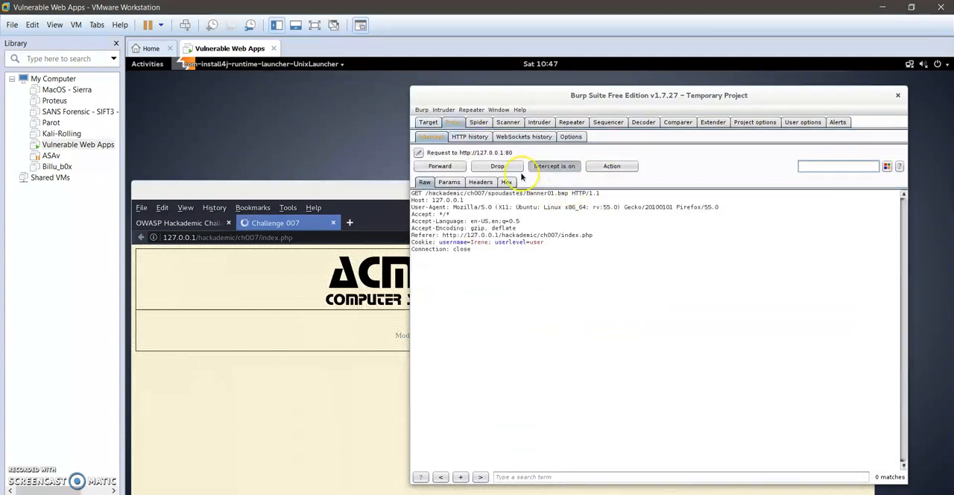
pyautogui.click(555, 165)
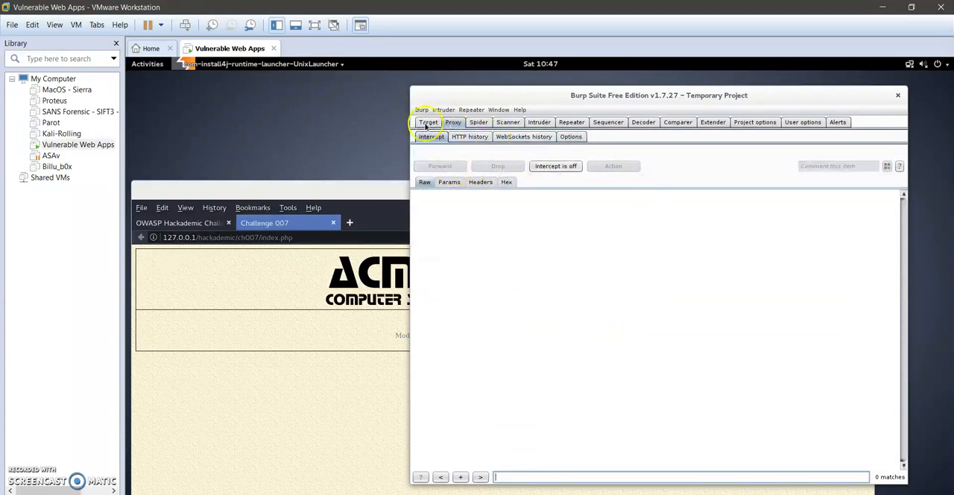
pyautogui.click(428, 122)
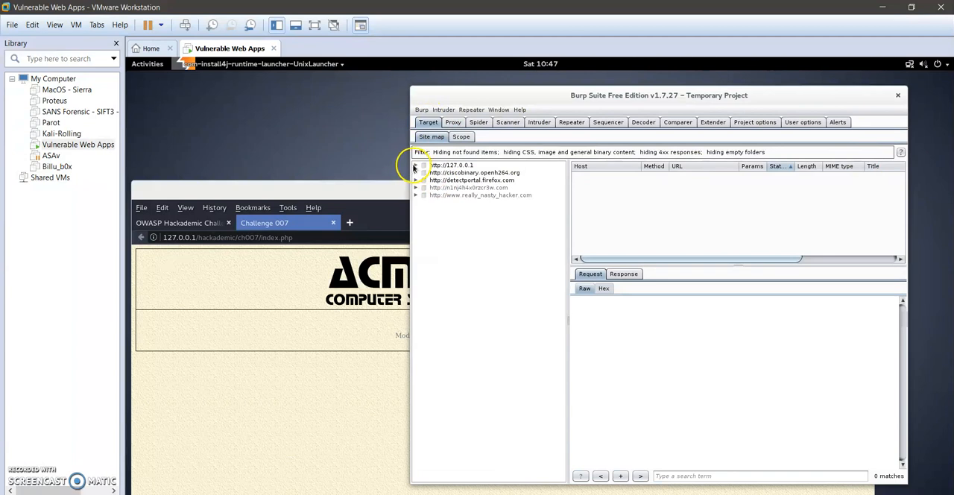
pyautogui.click(416, 164)
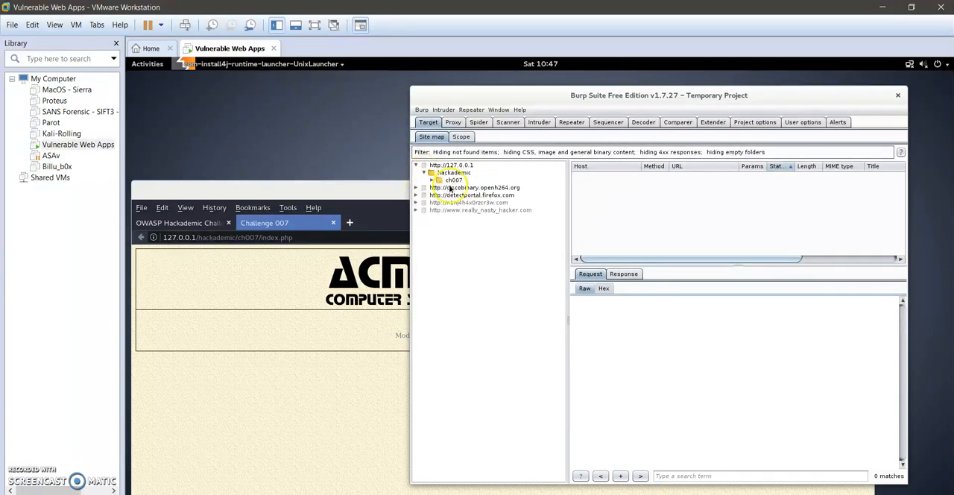
# Step: Expand ch007 and index_files in the site map to reach the lastlogin.txt request
pyautogui.click(433, 179)
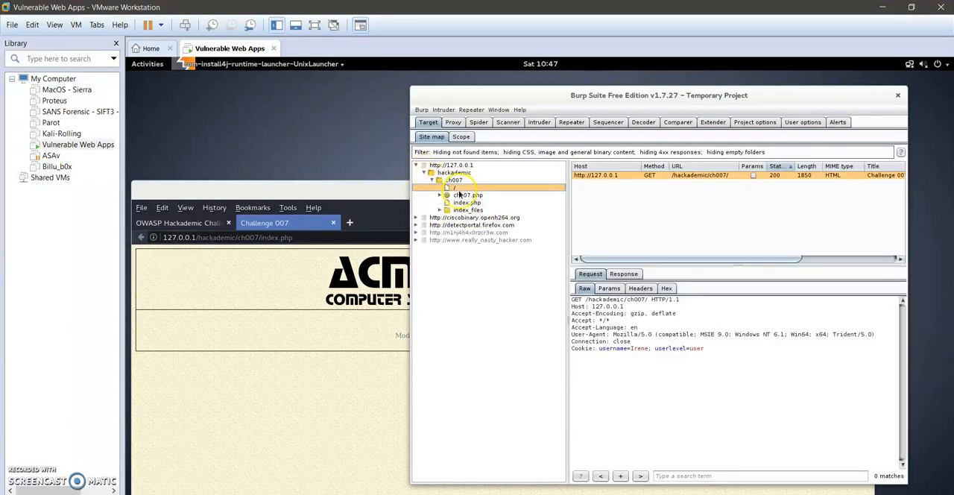
pyautogui.click(465, 209)
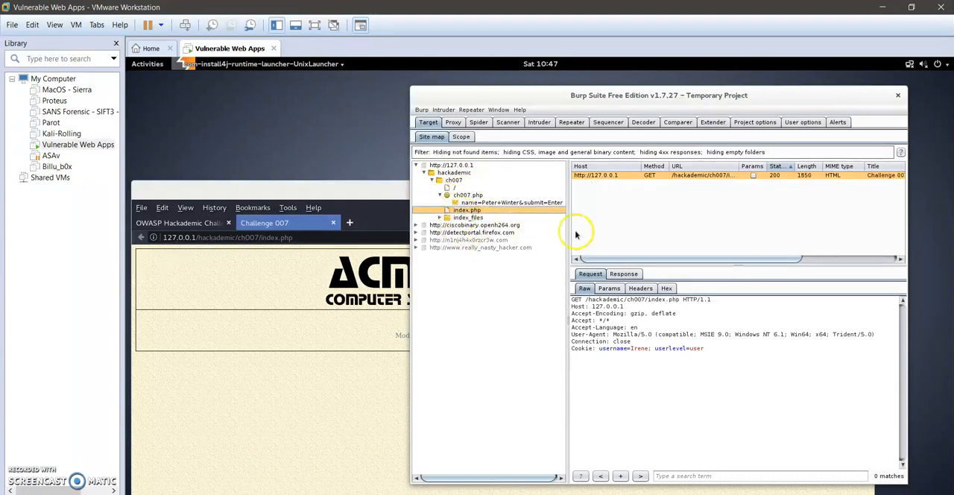
pyautogui.moveTo(486, 218)
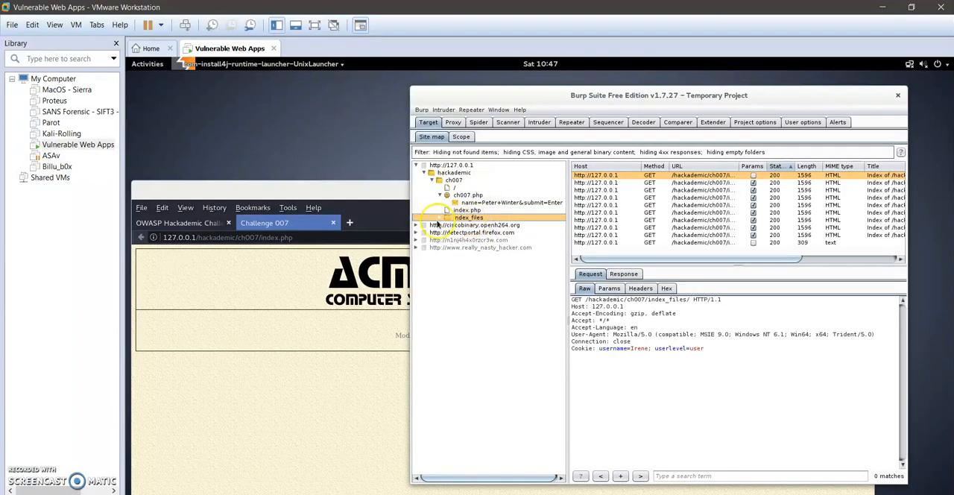
pyautogui.click(439, 218)
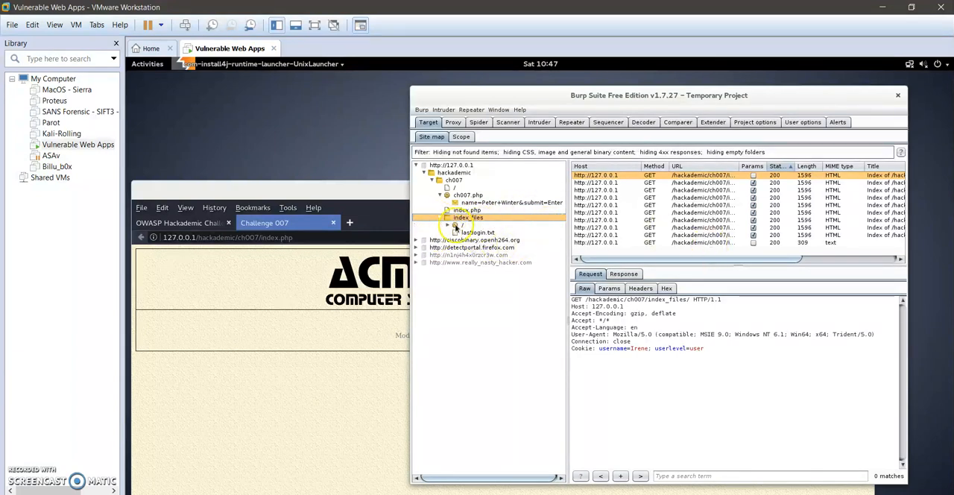
pyautogui.click(449, 225)
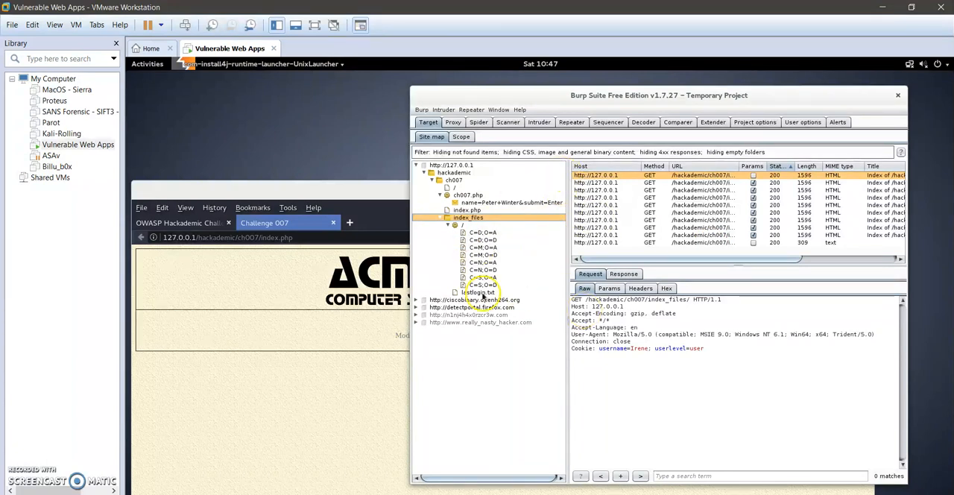
pyautogui.click(475, 293)
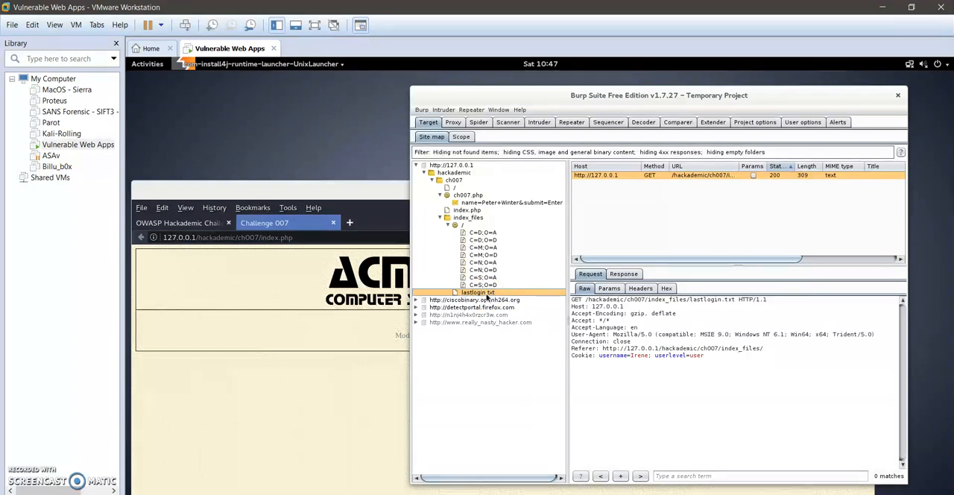
# Step: Show the lastlogin.txt response and select the last-login username Irene
pyautogui.click(465, 218)
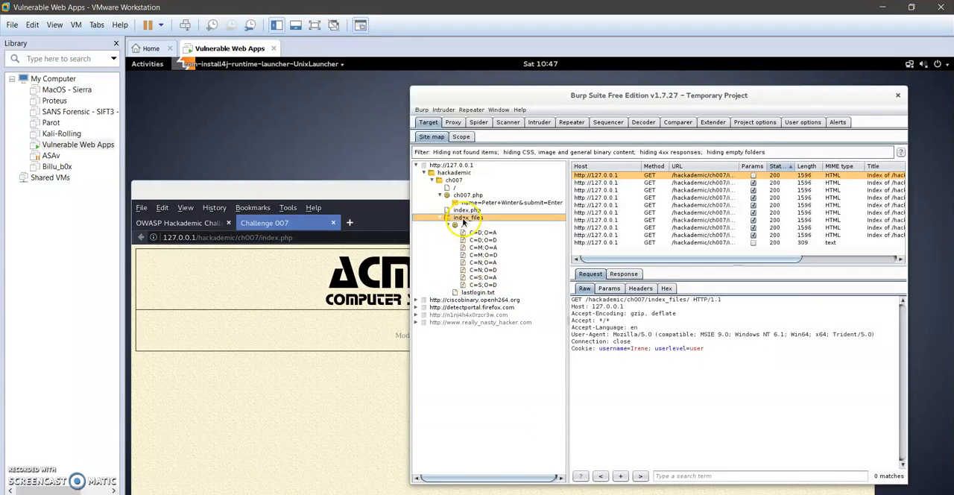
pyautogui.click(476, 292)
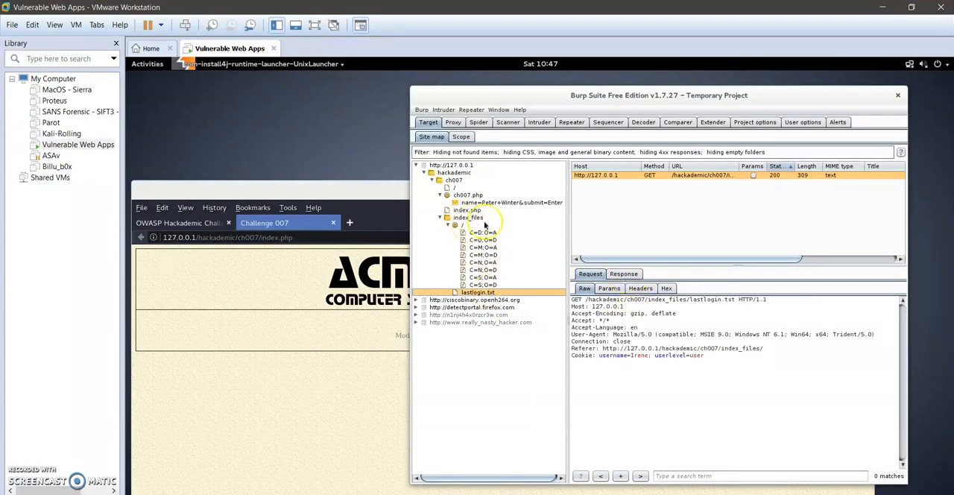
pyautogui.click(623, 274)
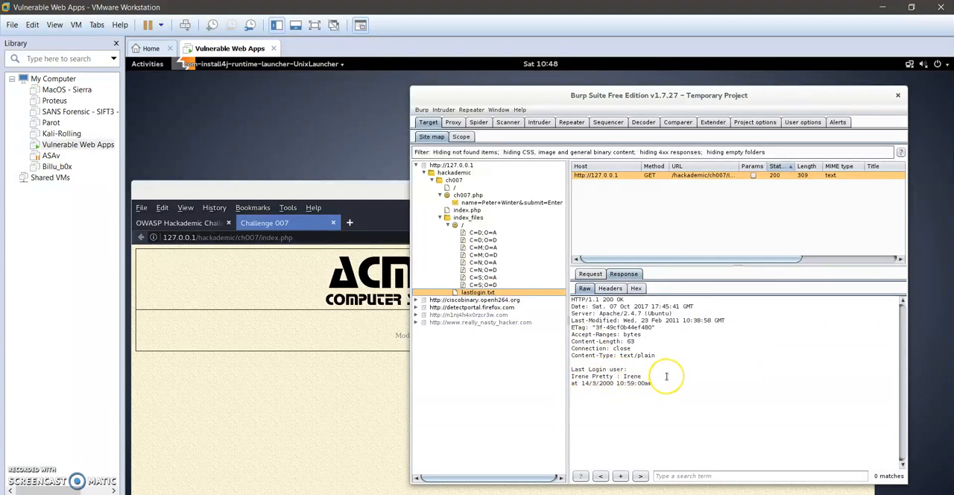
pyautogui.moveTo(641, 368)
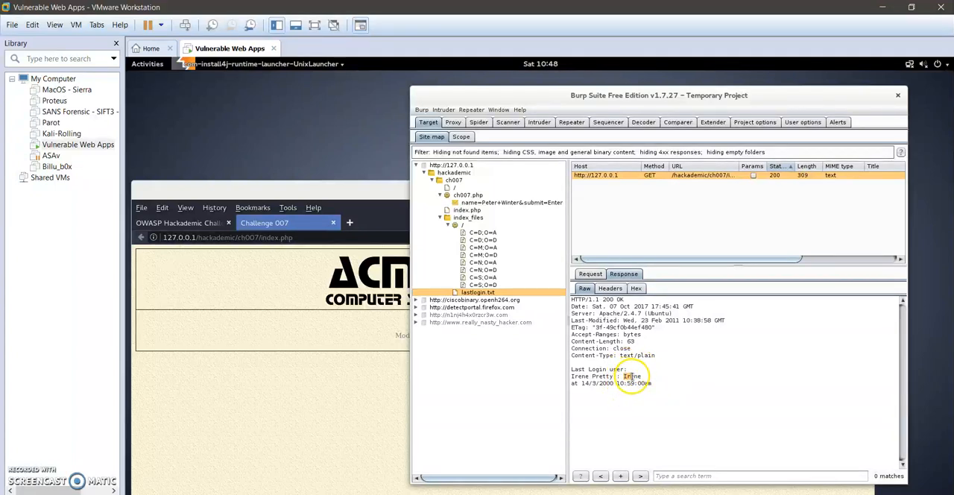
pyautogui.doubleClick(630, 376)
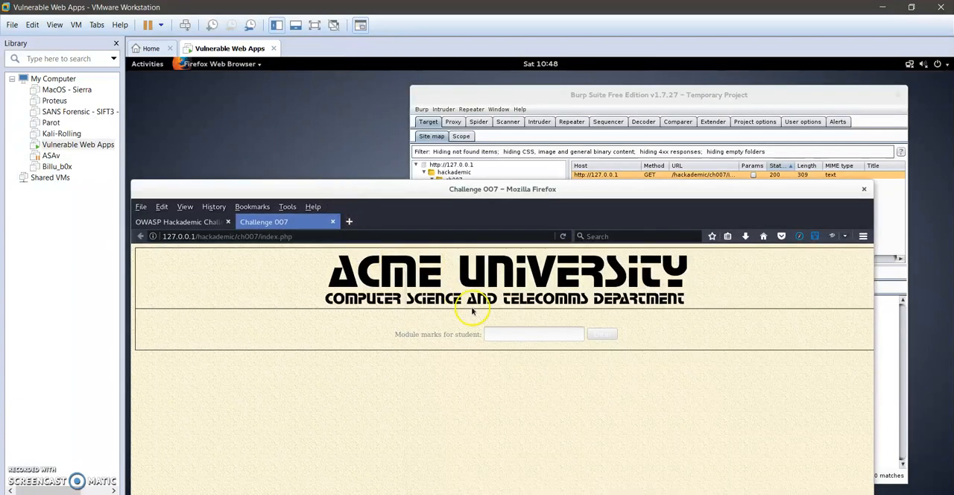
# Step: Look up the module marks for student Irene in the marks form
pyautogui.write('Irene')
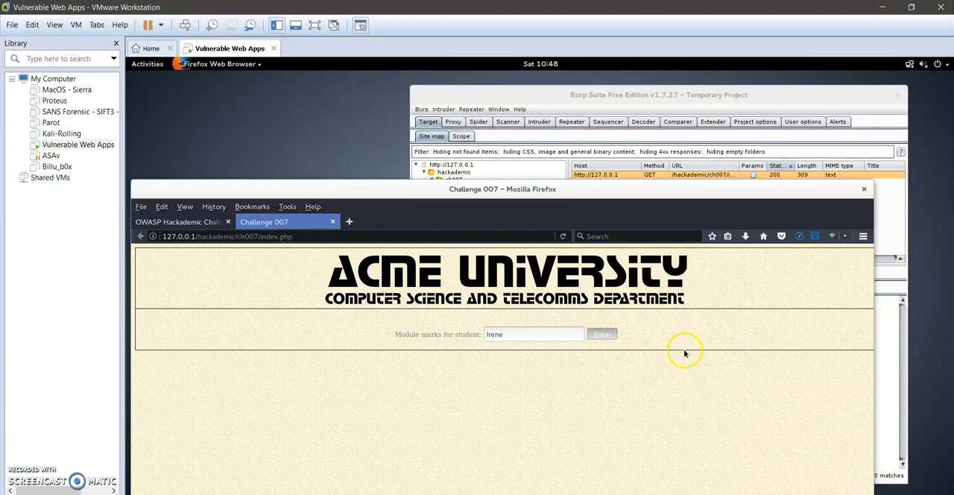
pyautogui.click(602, 334)
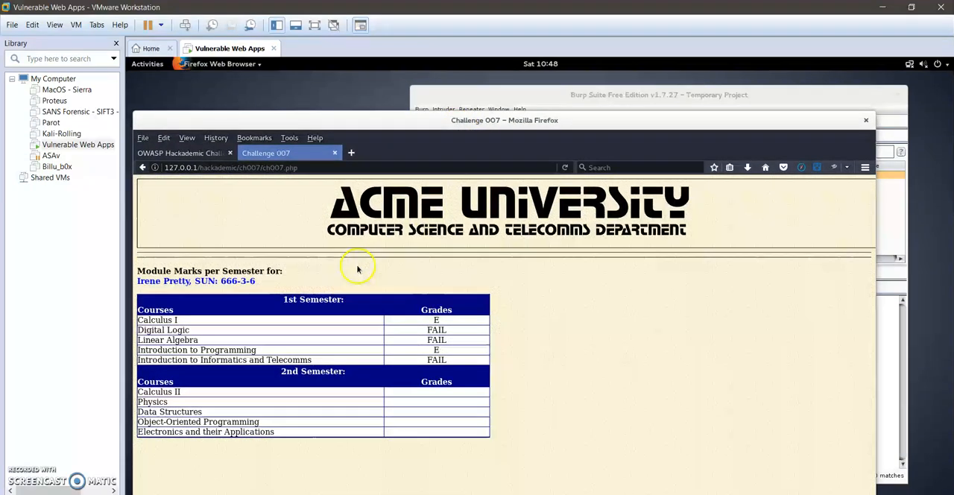
pyautogui.moveTo(565, 314)
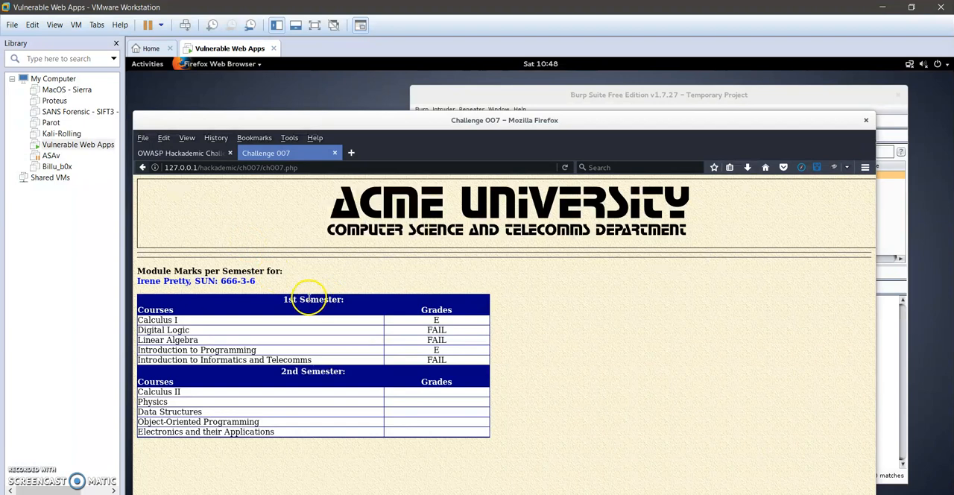
pyautogui.moveTo(435, 347)
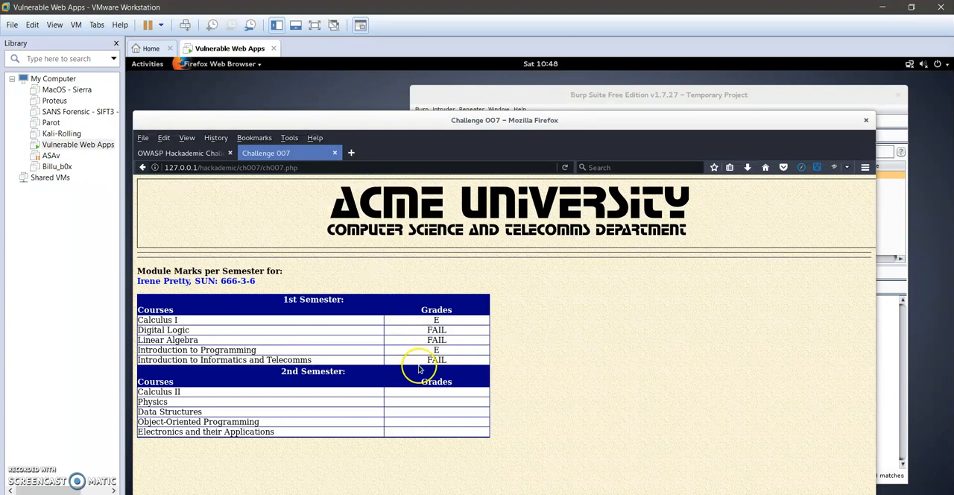
pyautogui.moveTo(400, 125)
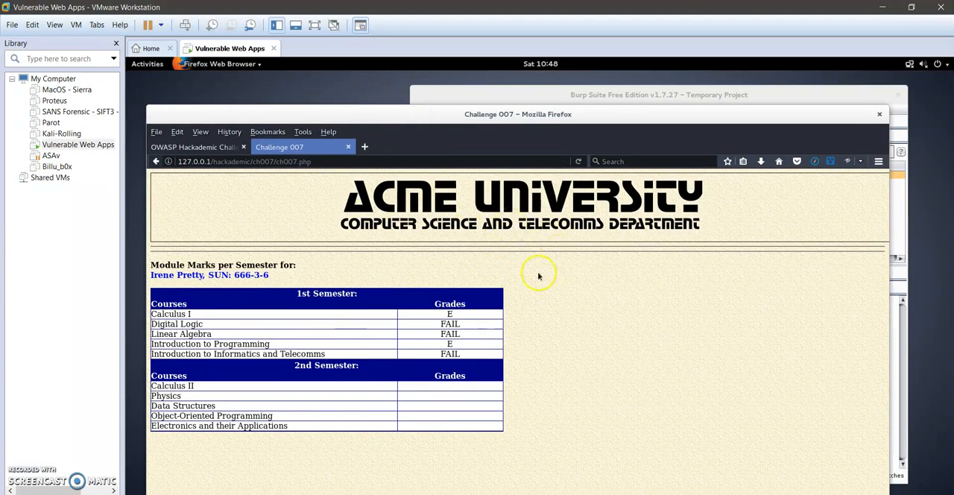
pyautogui.moveTo(449, 265)
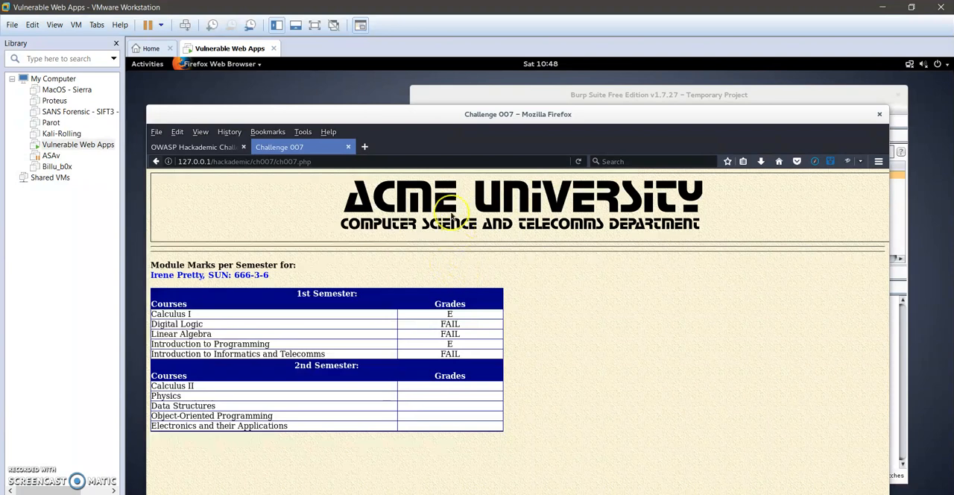
pyautogui.moveTo(576, 185)
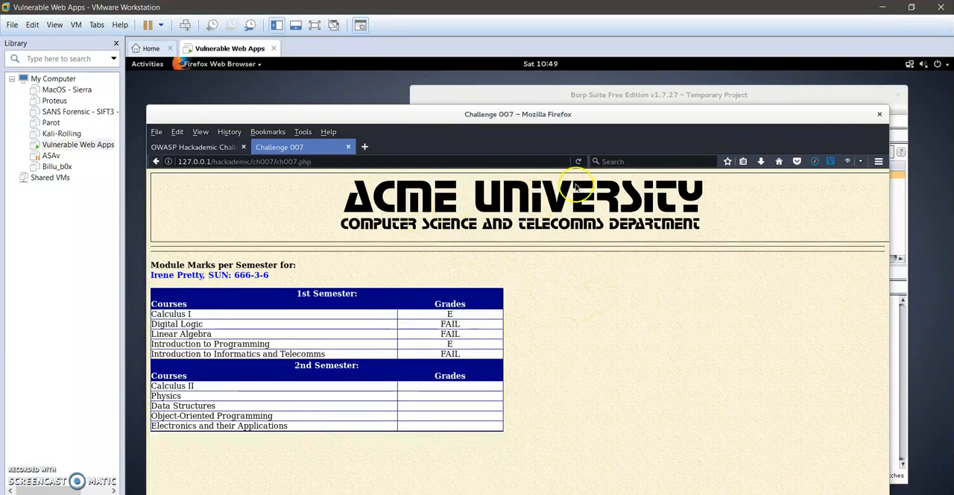
pyautogui.moveTo(477, 265)
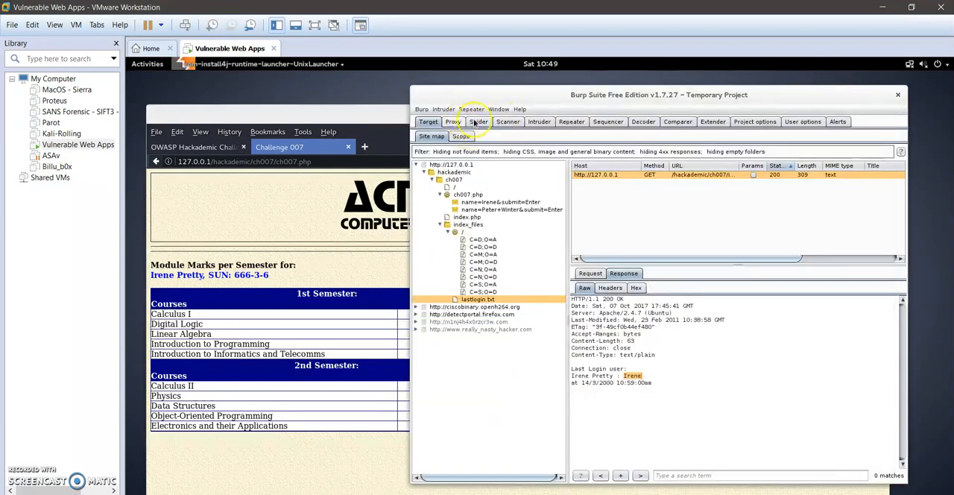
# Step: Intercept the reloaded grades request, edit the cookie's user level and forward it
pyautogui.click(453, 122)
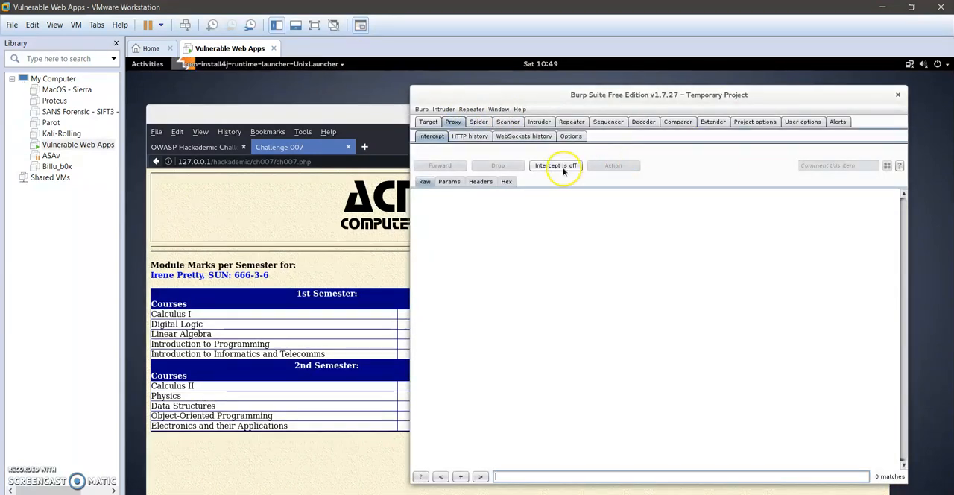
pyautogui.click(556, 165)
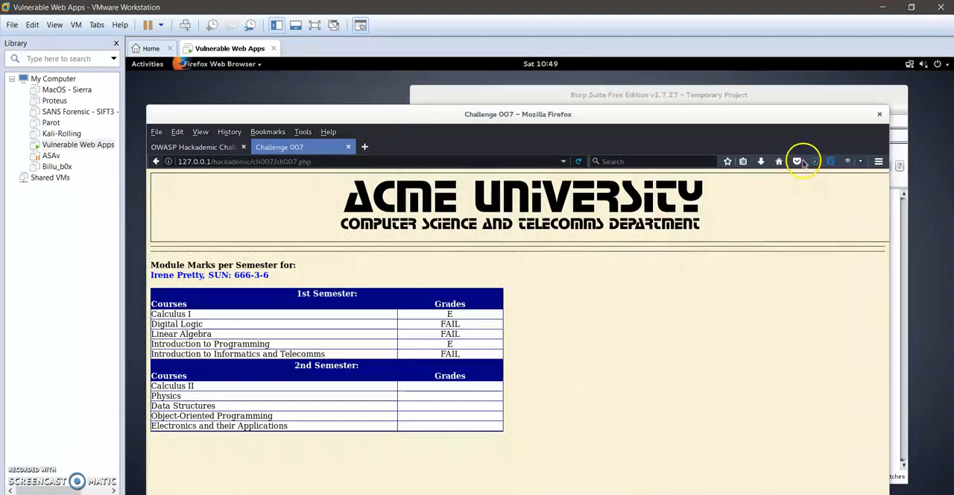
pyautogui.click(579, 161)
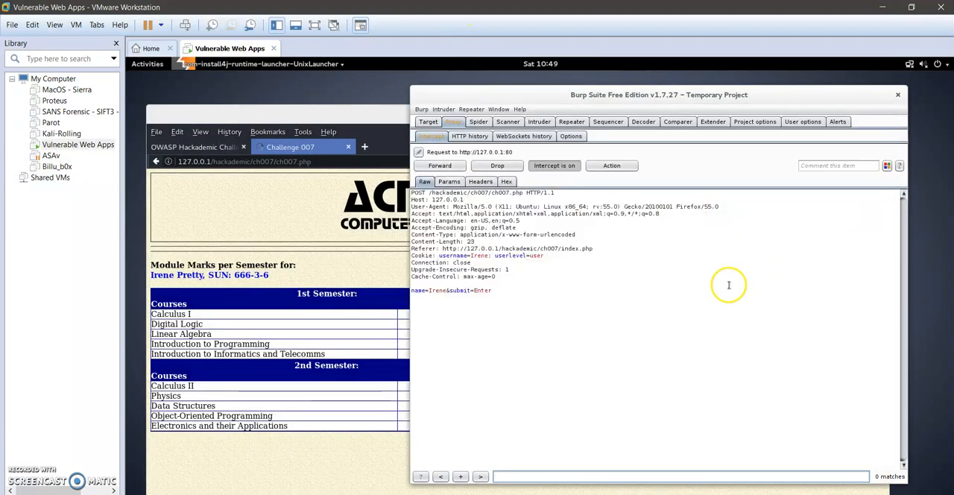
pyautogui.moveTo(514, 255)
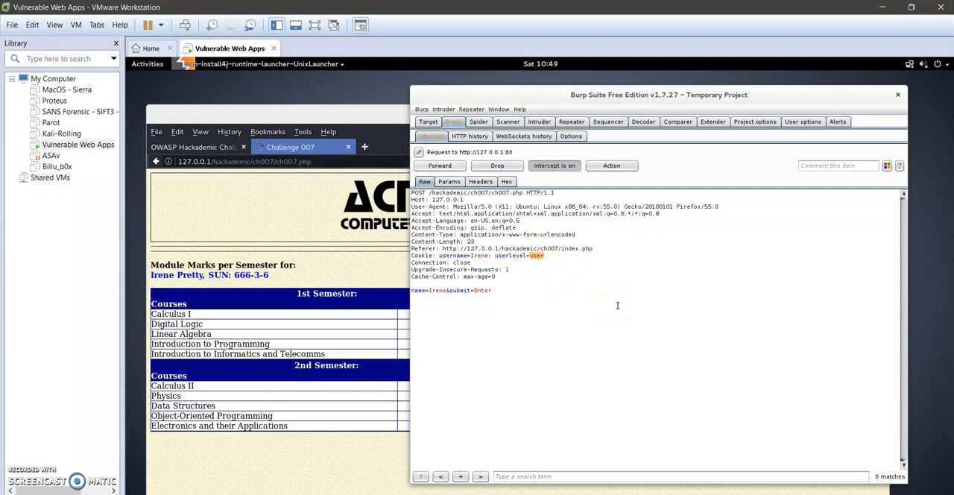
pyautogui.write('root')
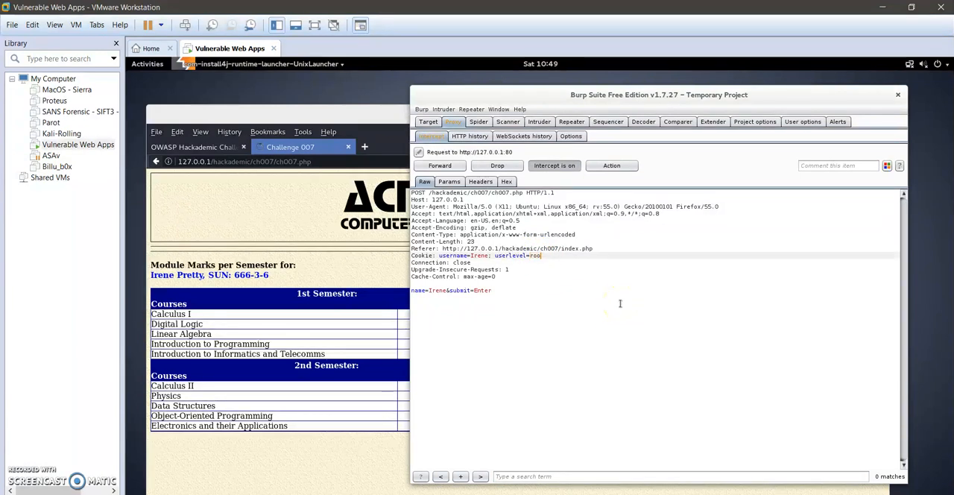
pyautogui.click(438, 166)
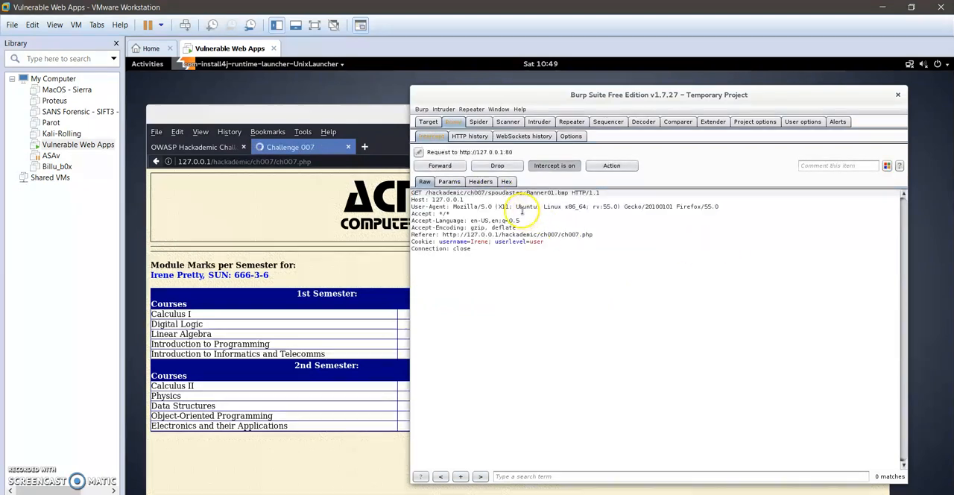
# Step: Replace the cookie's userLevel value again and forward the request with the admin level
pyautogui.doubleClick(537, 241)
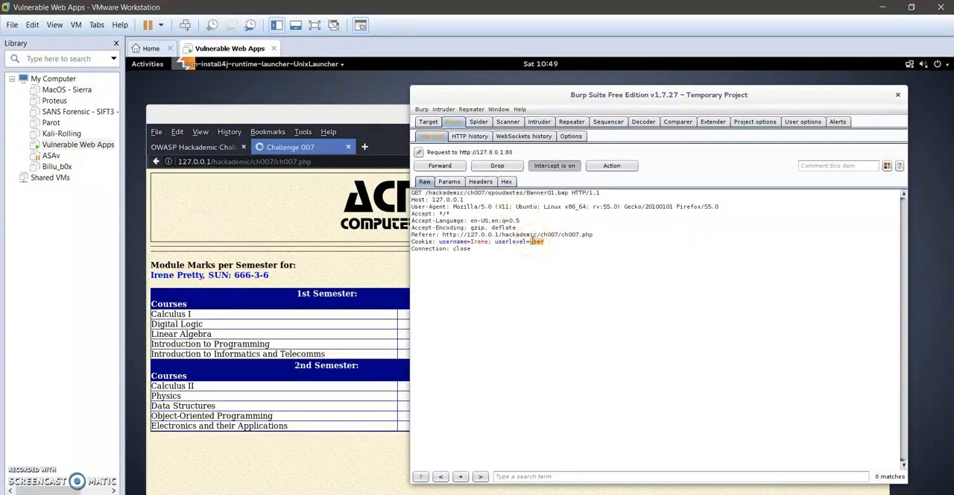
pyautogui.write('root')
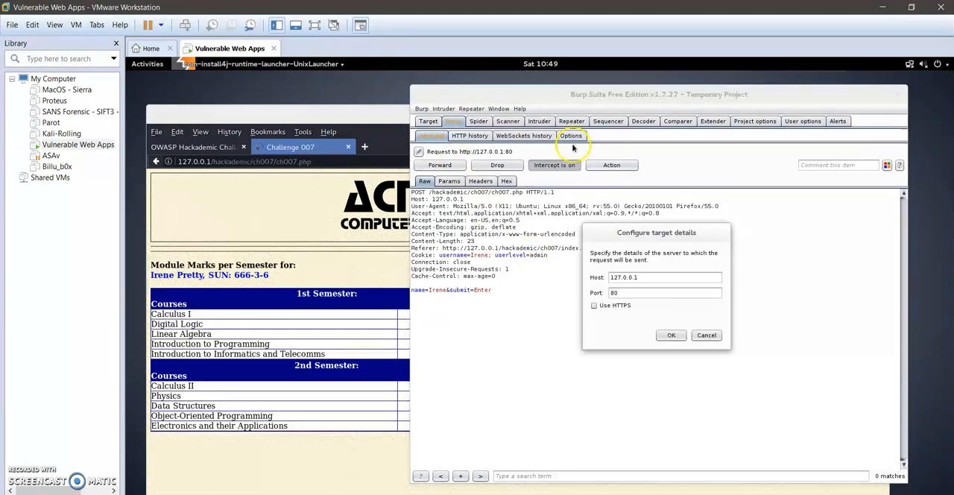
pyautogui.moveTo(730, 322)
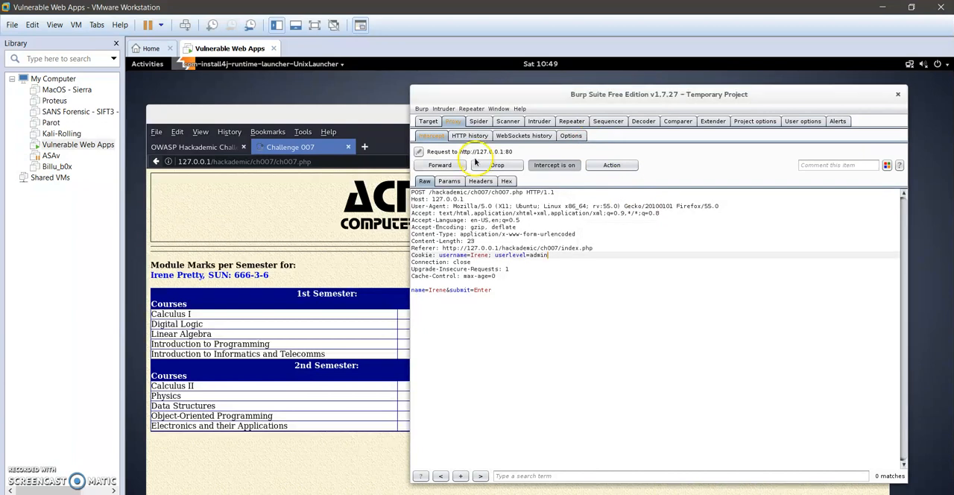
pyautogui.click(440, 164)
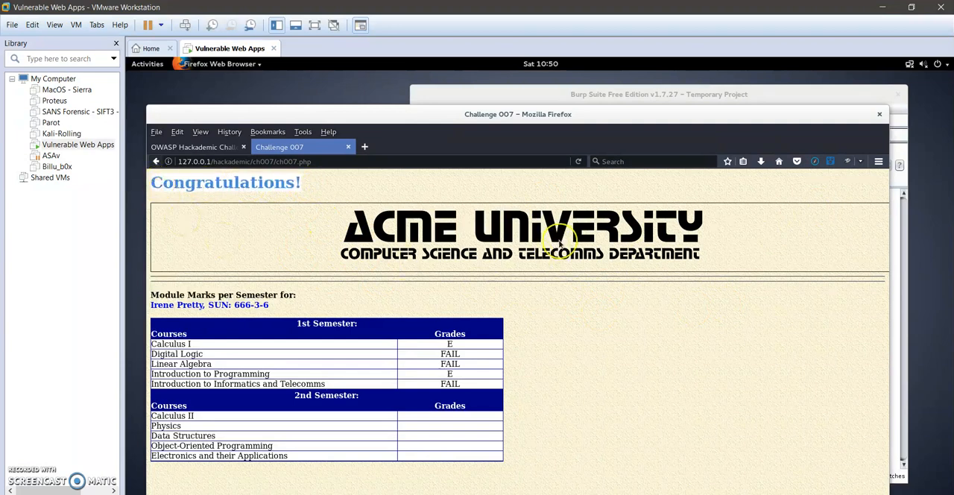
pyautogui.moveTo(493, 290)
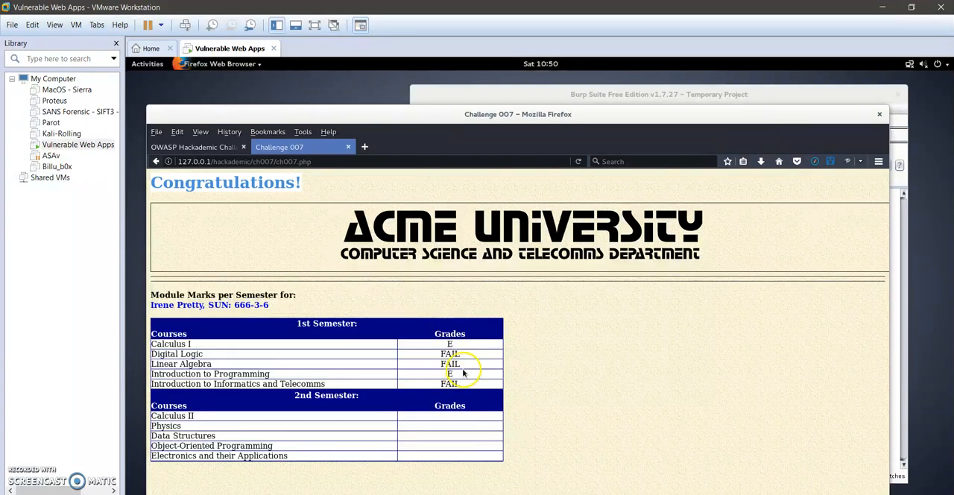
pyautogui.moveTo(635, 279)
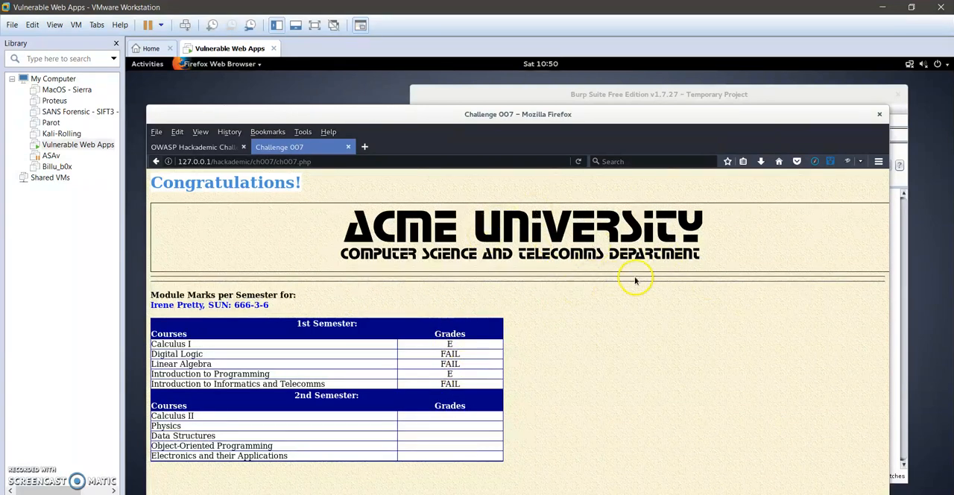
pyautogui.moveTo(635, 280)
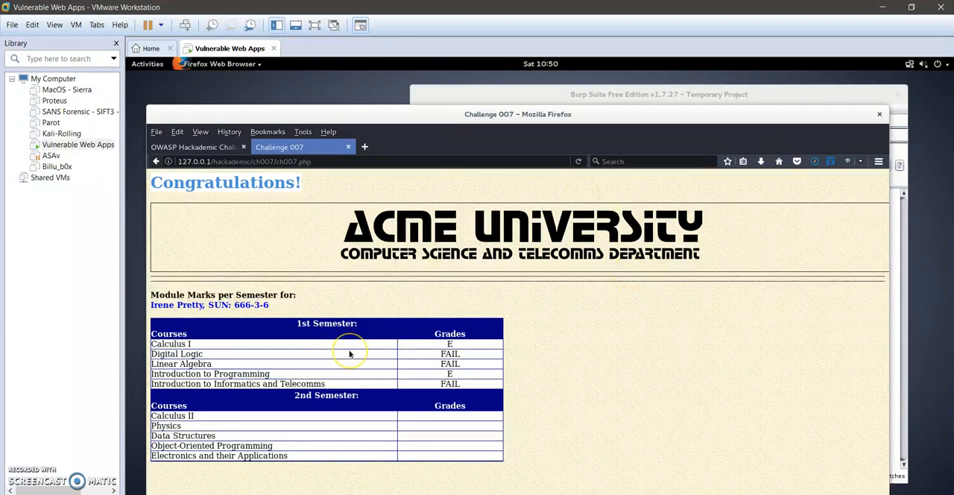
pyautogui.moveTo(570, 161)
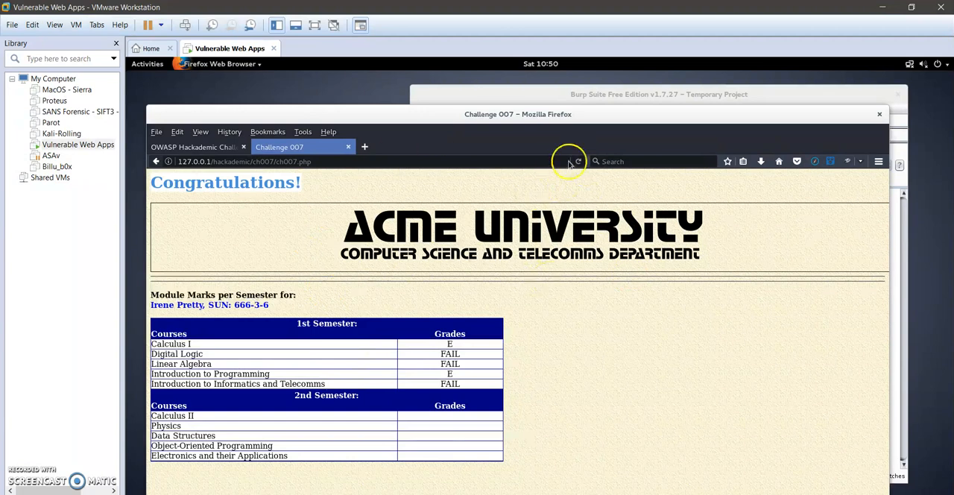
pyautogui.moveTo(445, 98)
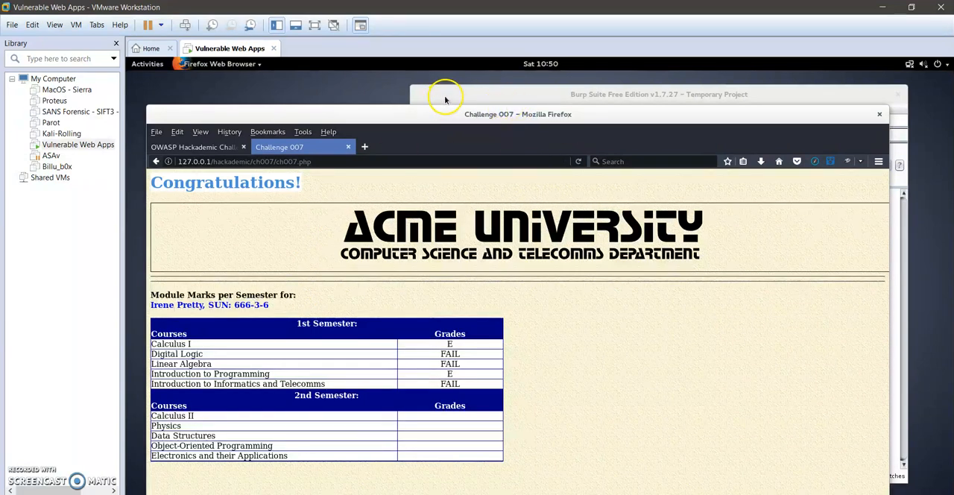
pyautogui.moveTo(435, 93)
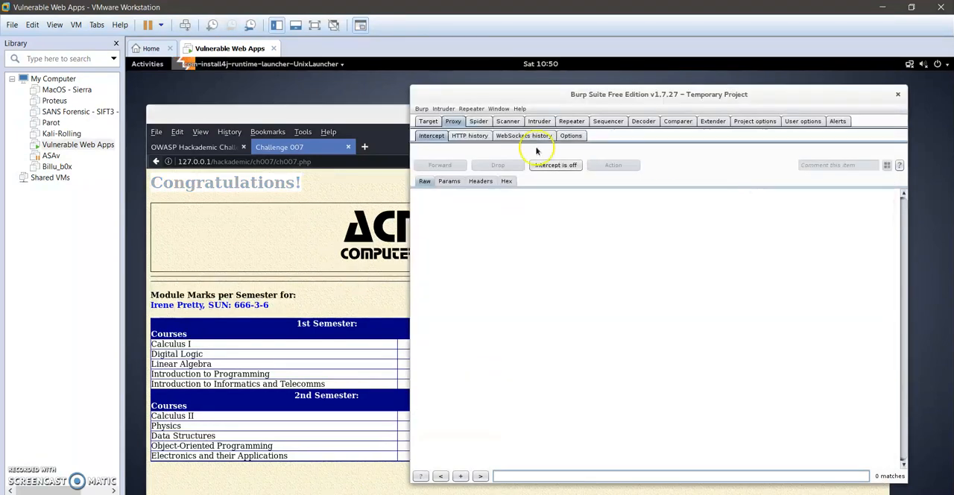
# Step: Show the Target site map of the captured hackademic requests
pyautogui.click(428, 121)
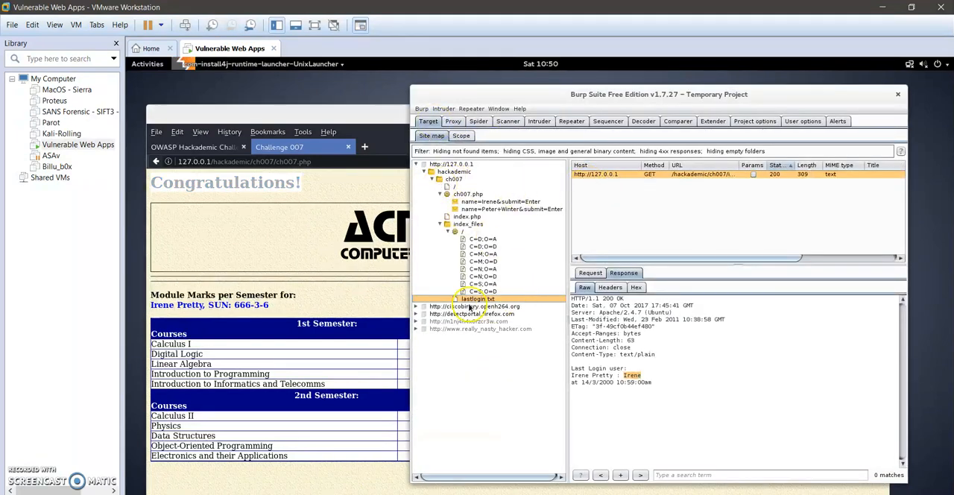
pyautogui.moveTo(489, 304)
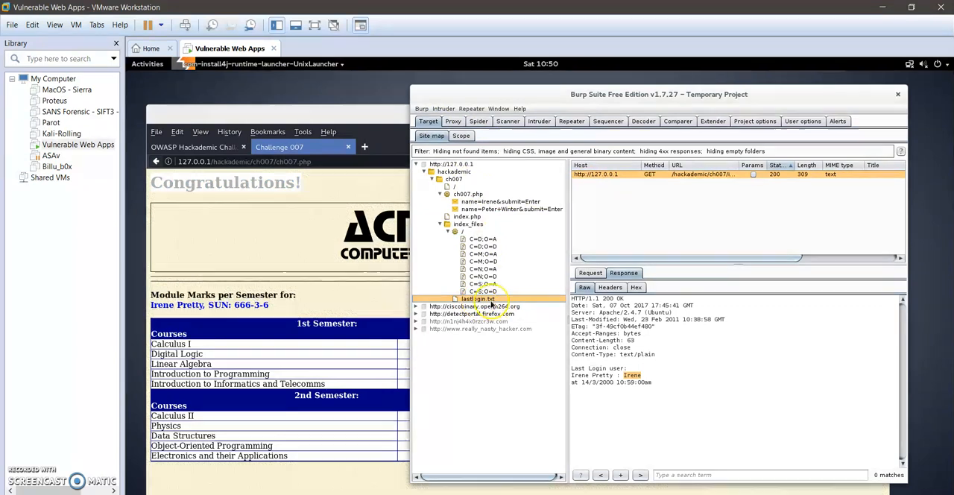